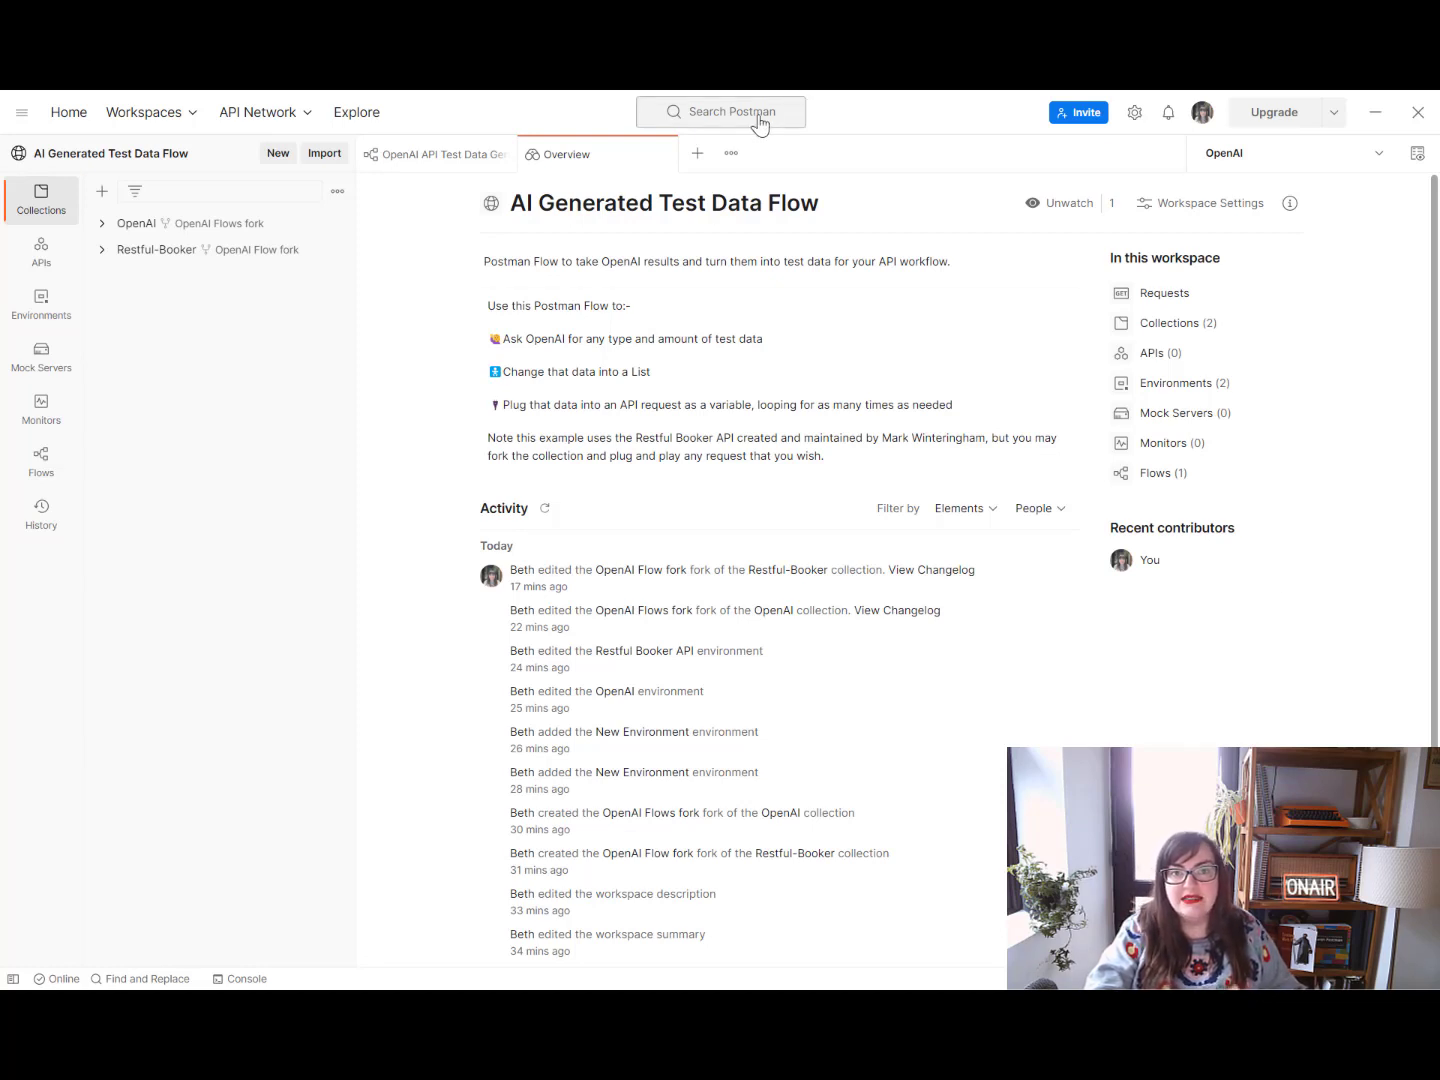
mouse_move(492, 204)
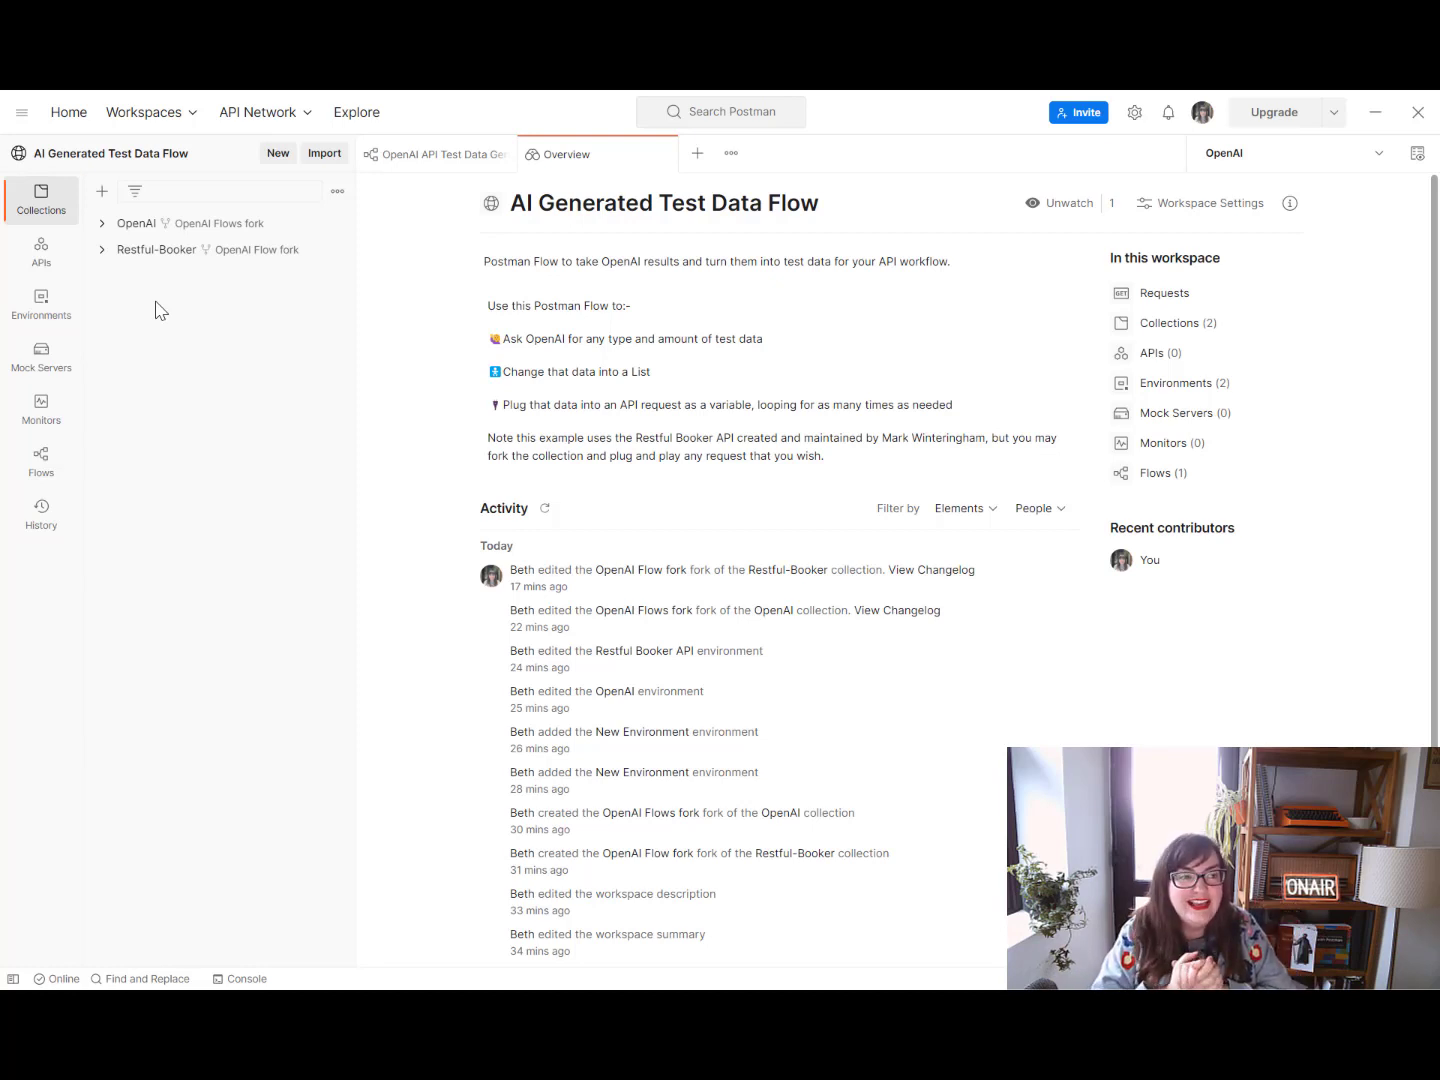
mouse_move(134, 272)
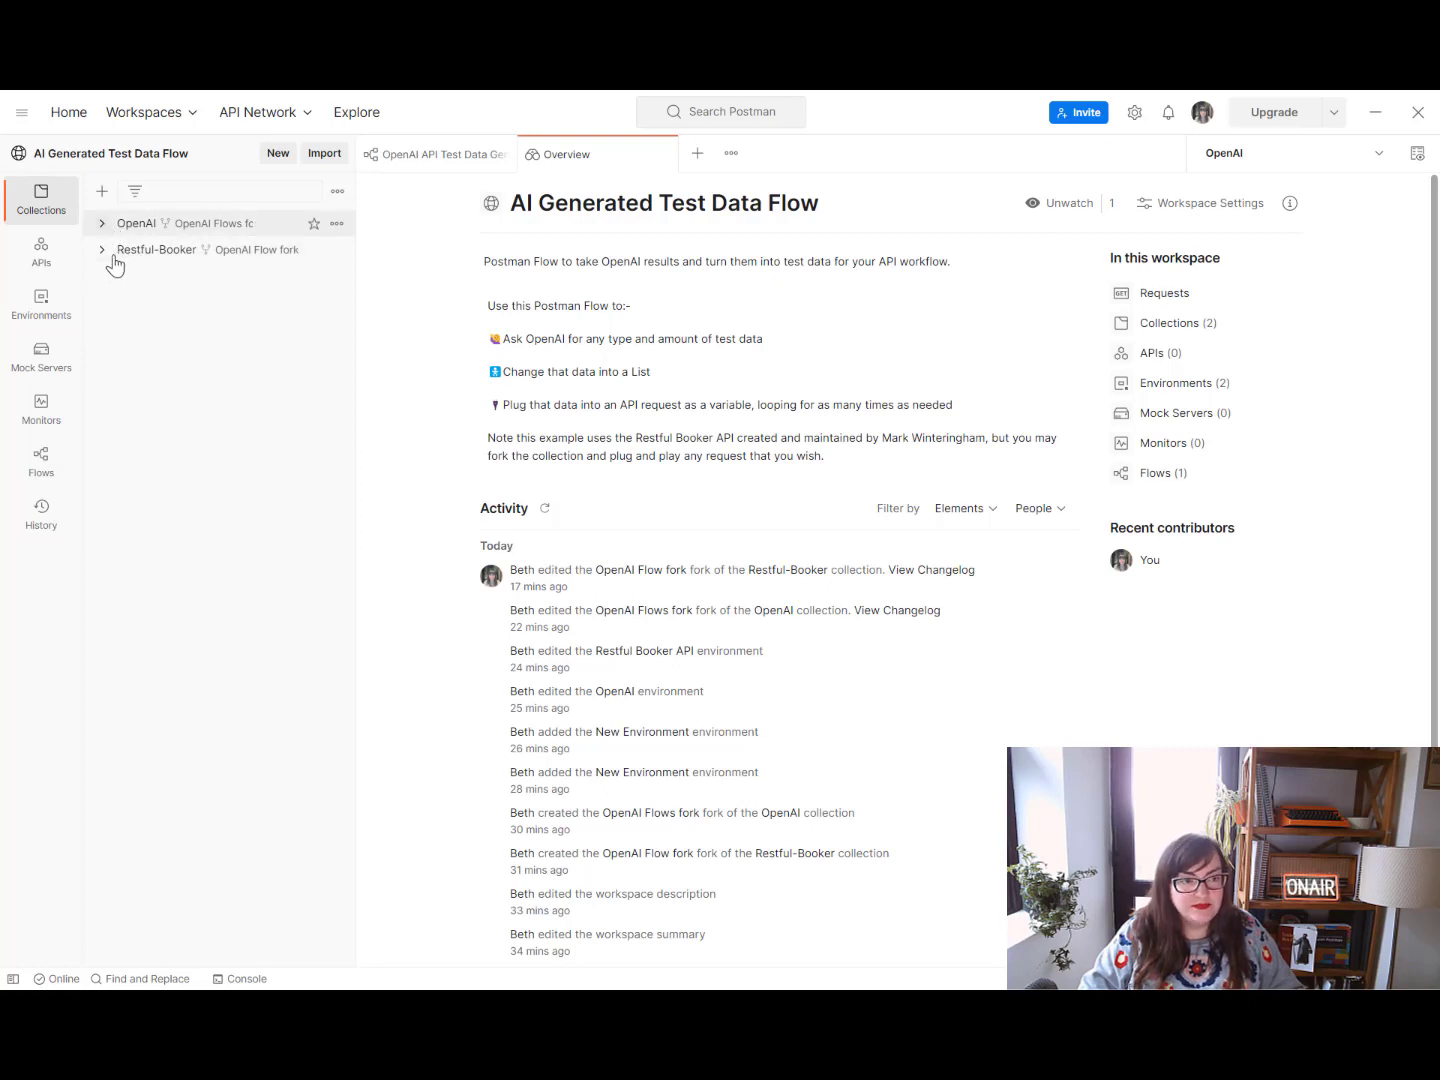
View the Restful Booker API environment's host variable, then list the workspace's collections and flows
left_click(40, 304)
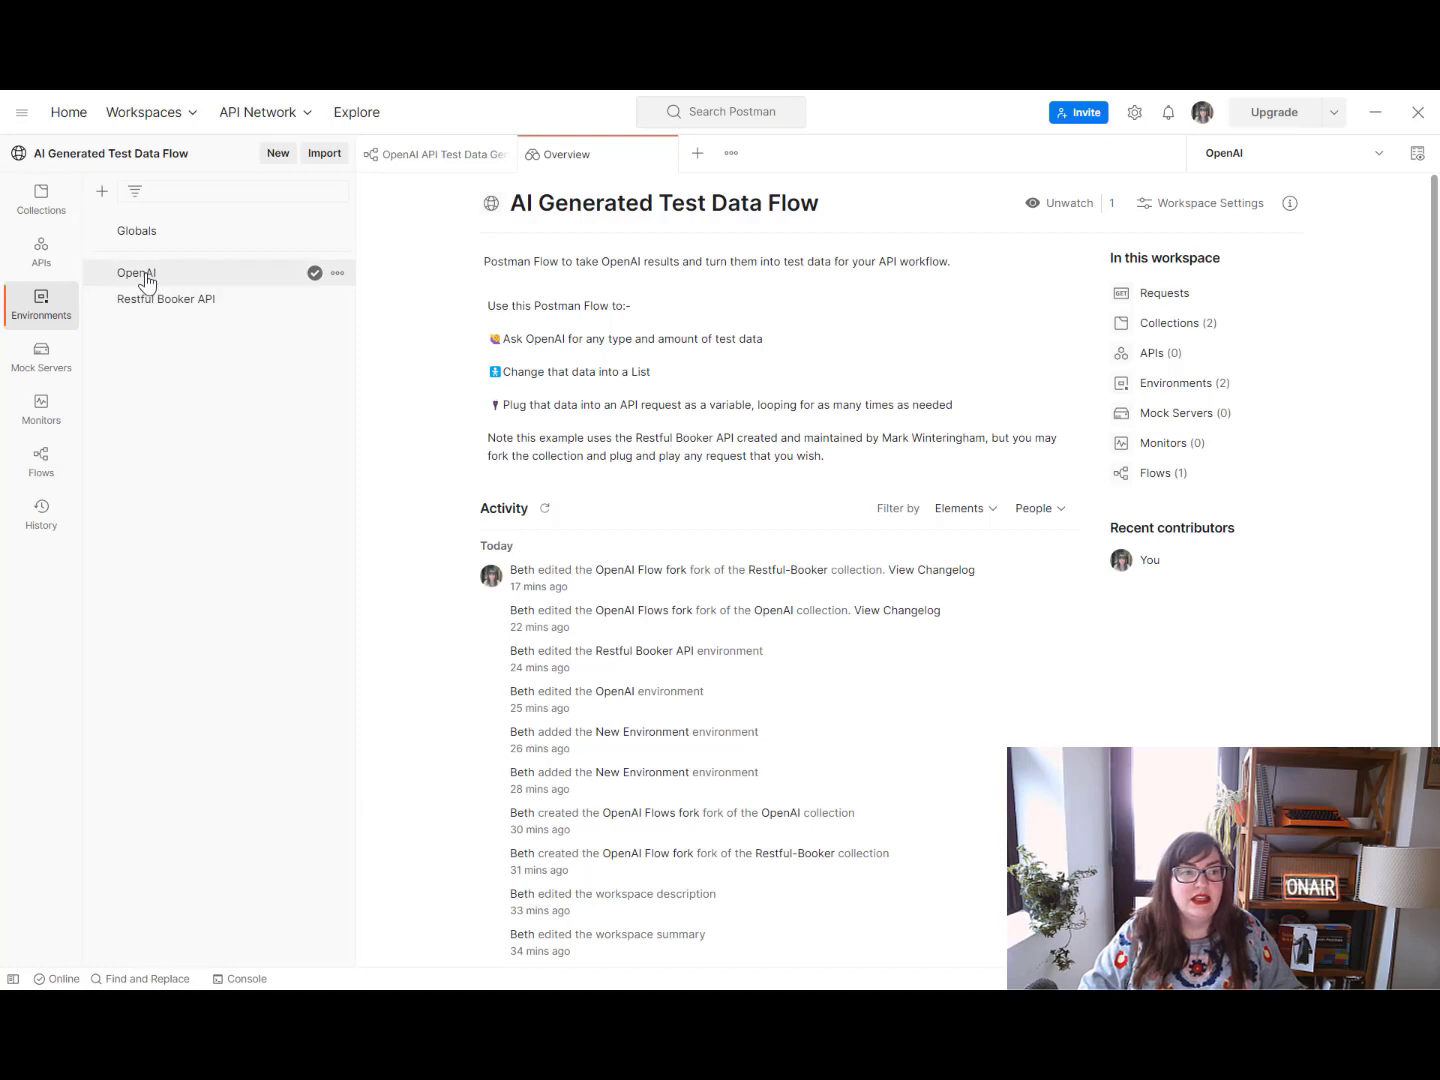
left_click(136, 272)
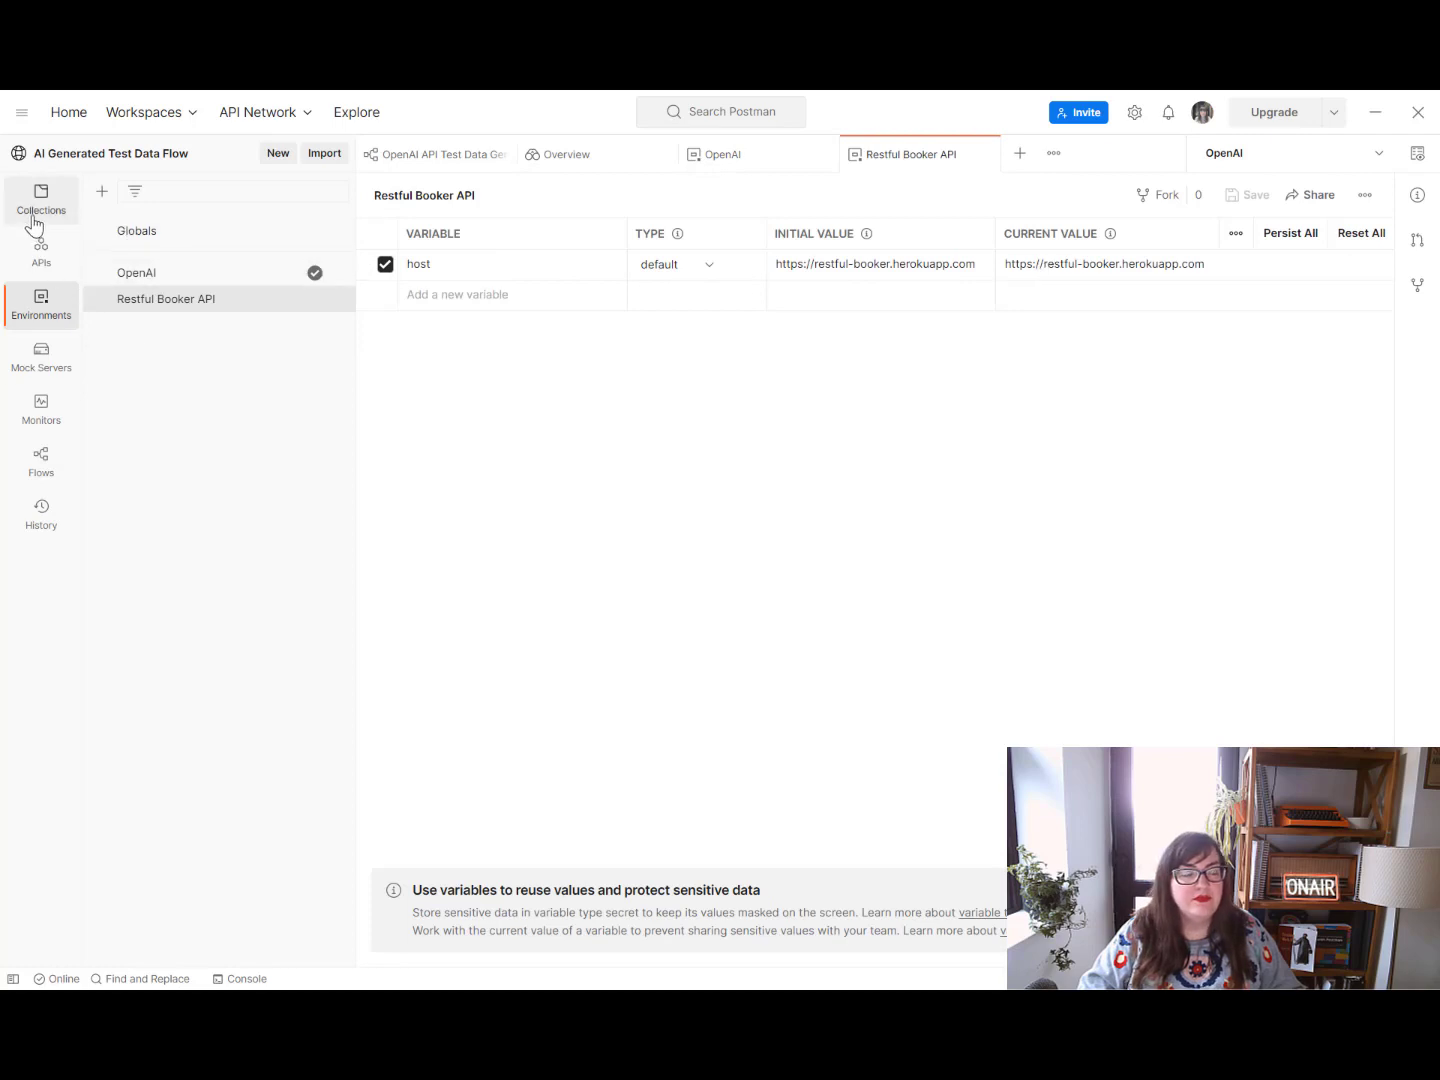
left_click(40, 200)
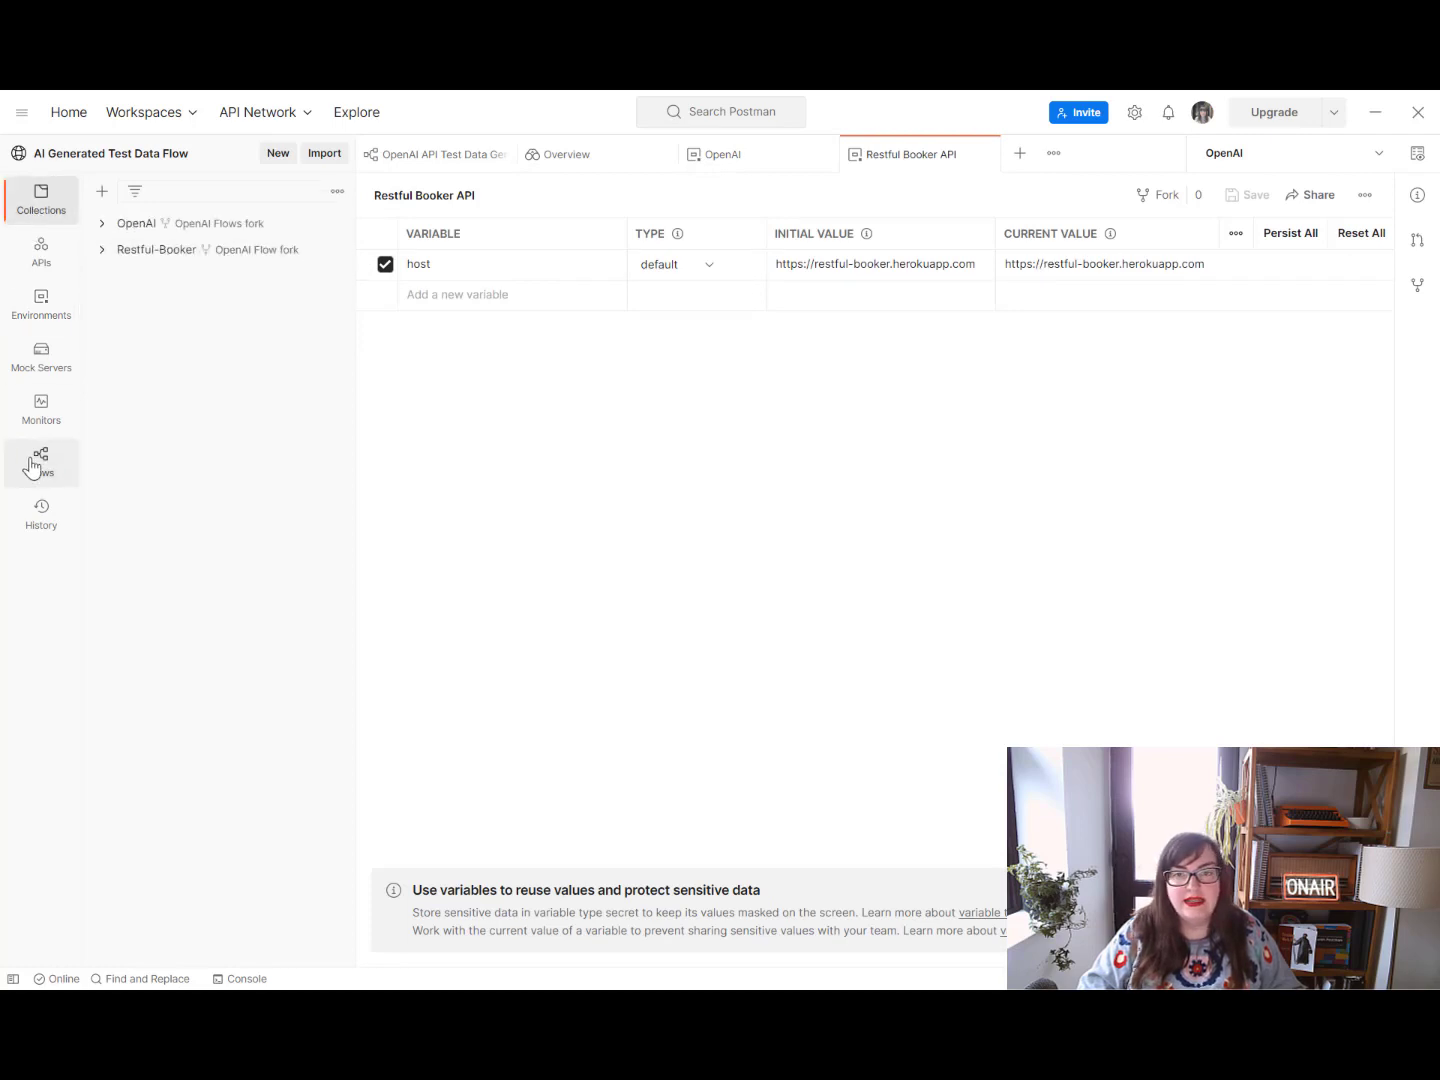
left_click(40, 462)
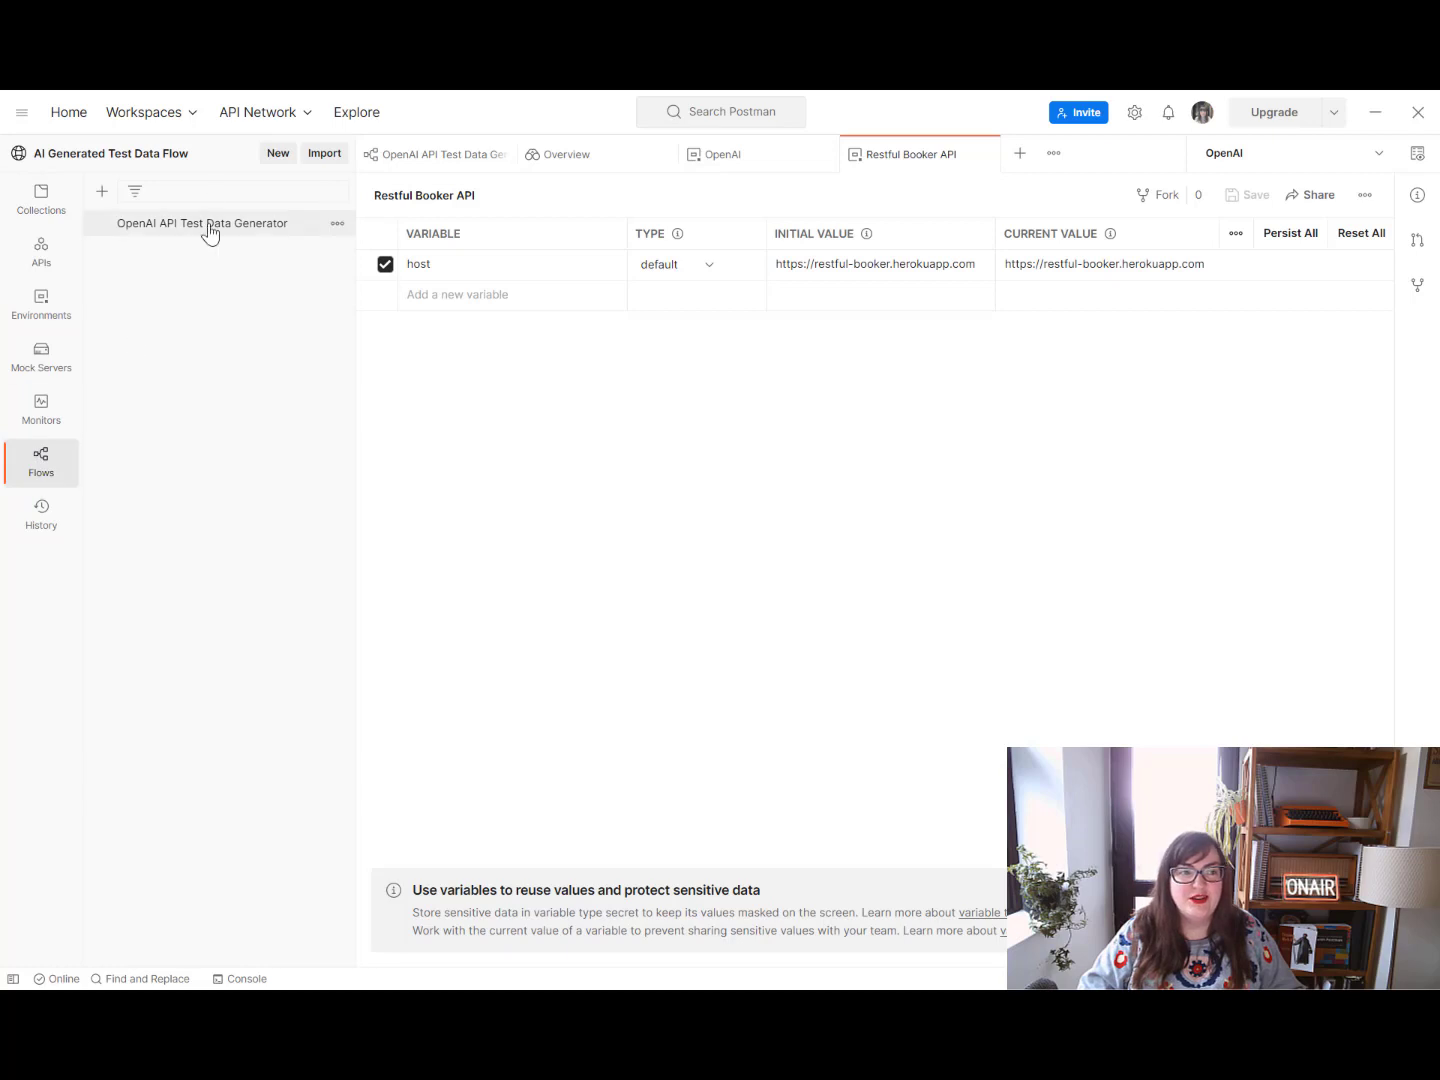
mouse_move(212, 232)
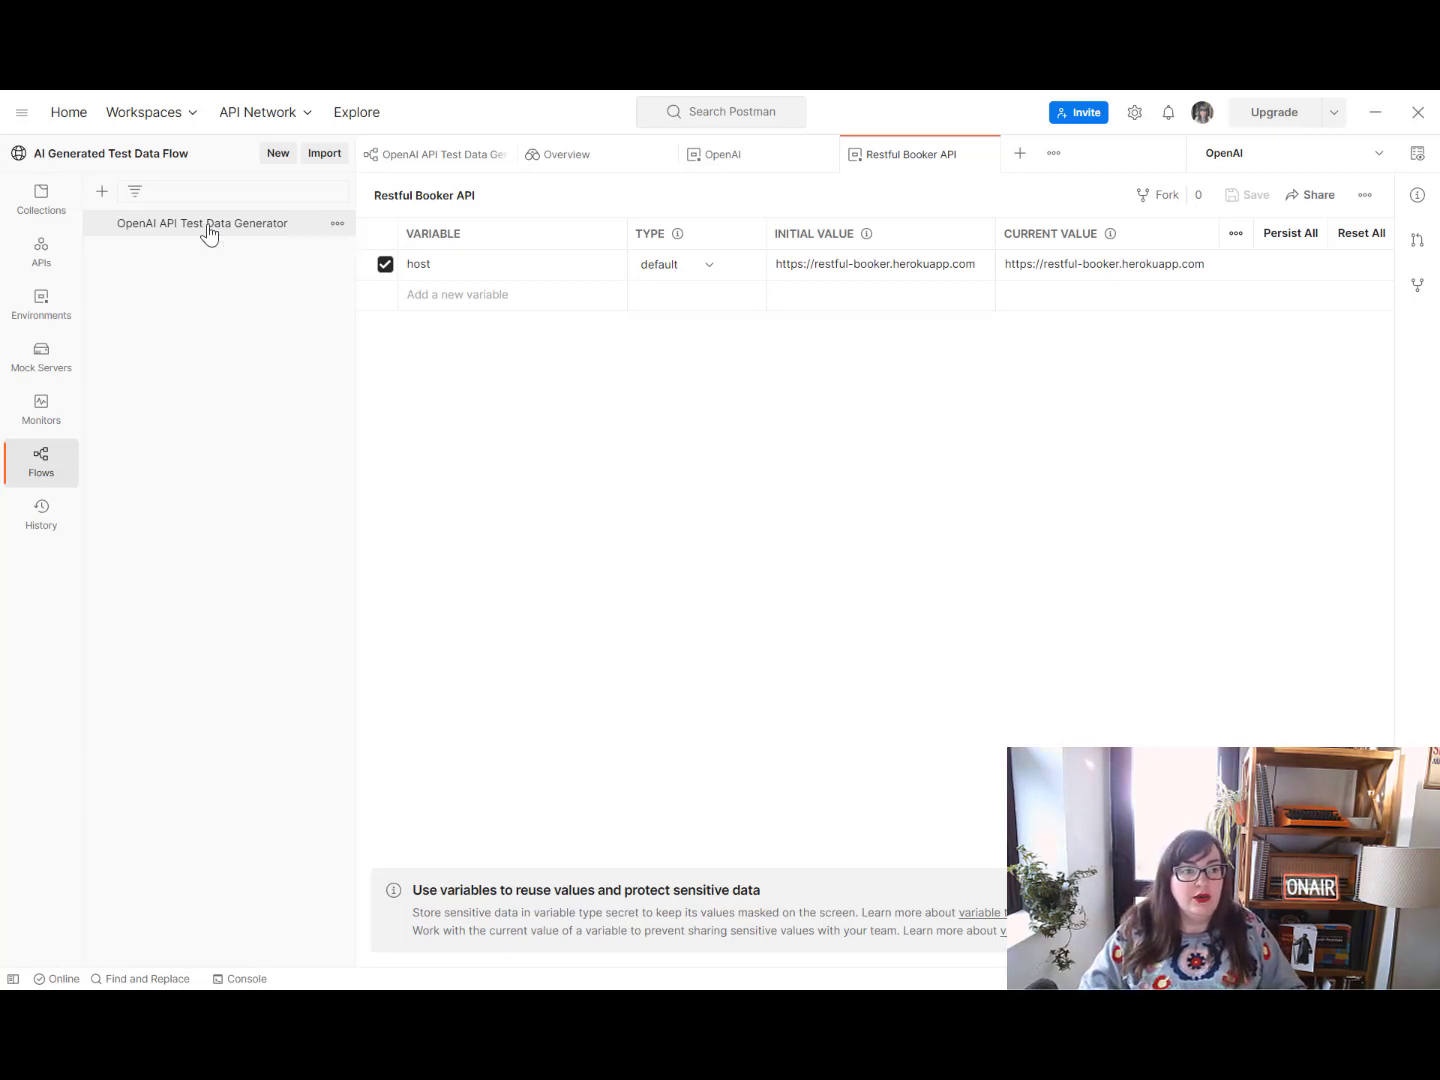
Open the OpenAI API Test Data Generator flow to show its evaluate, send-request and repeat blocks
left_click(436, 154)
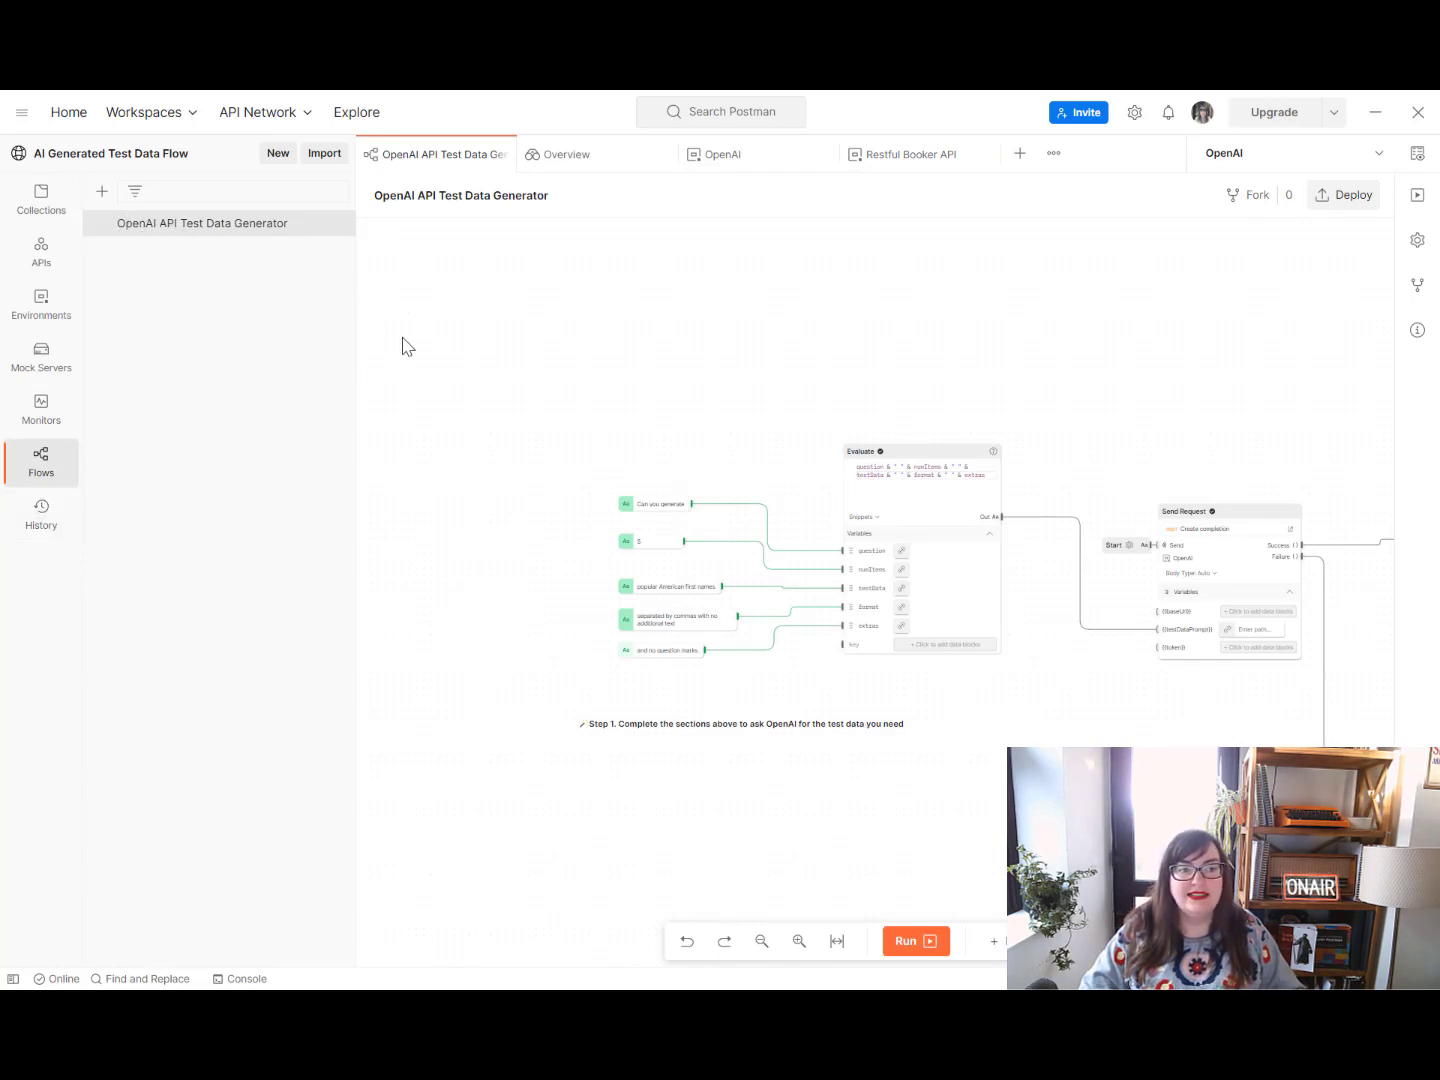
mouse_move(1100, 392)
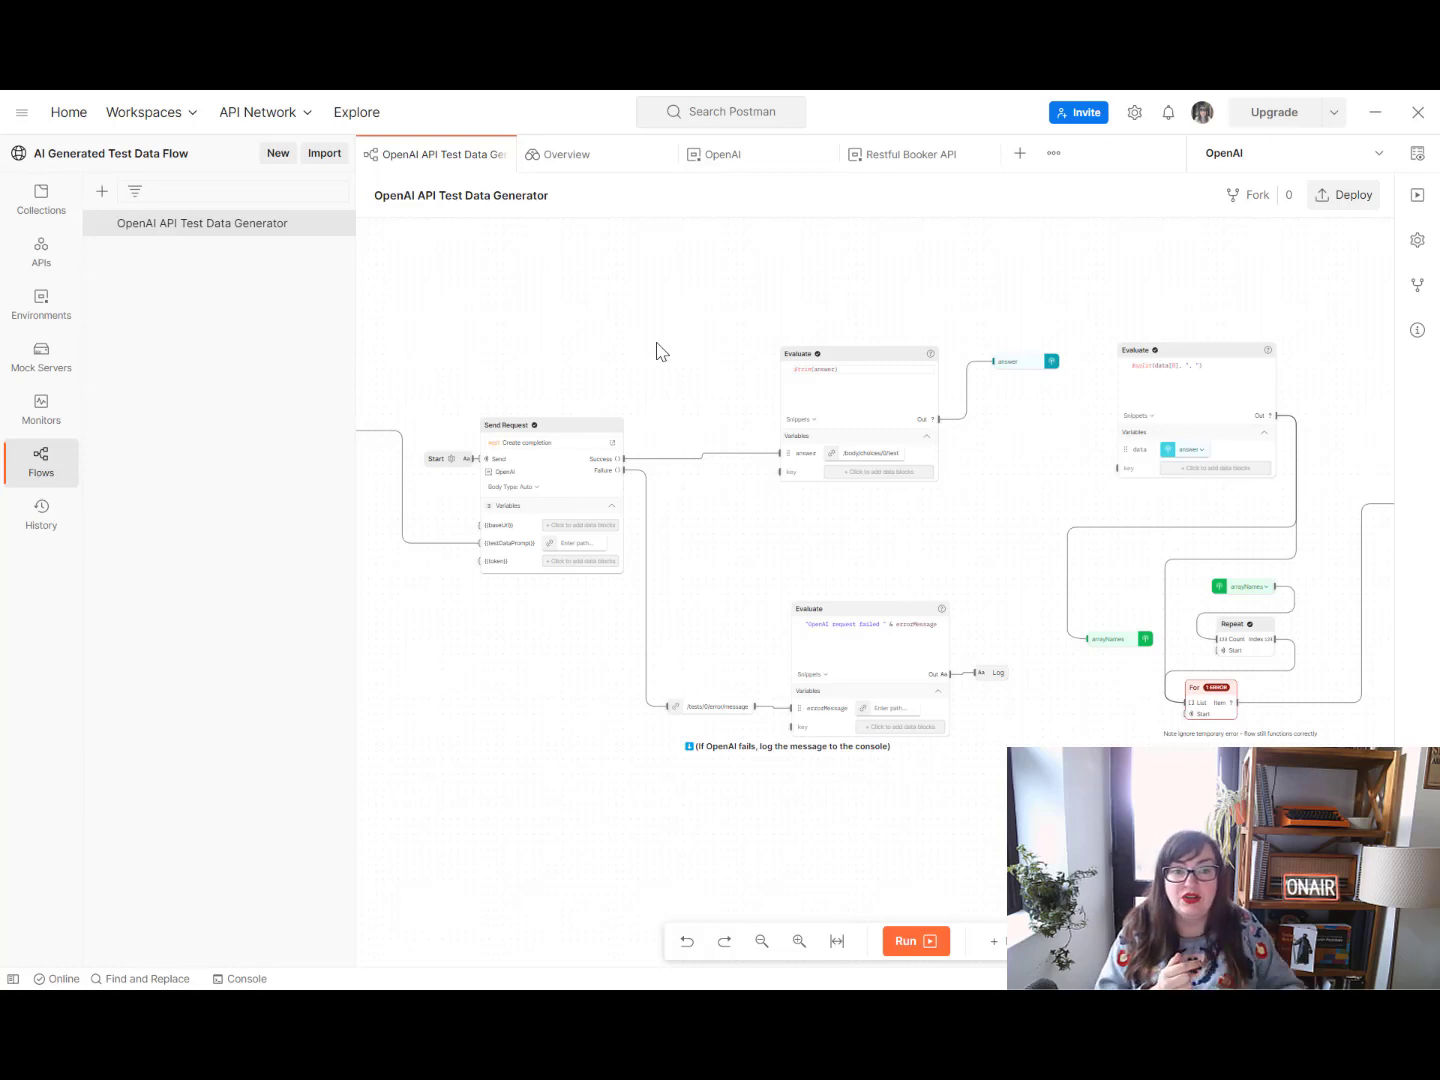
View the Postman v10.6.0 release notes and close them, returning to the environment
left_click(1134, 112)
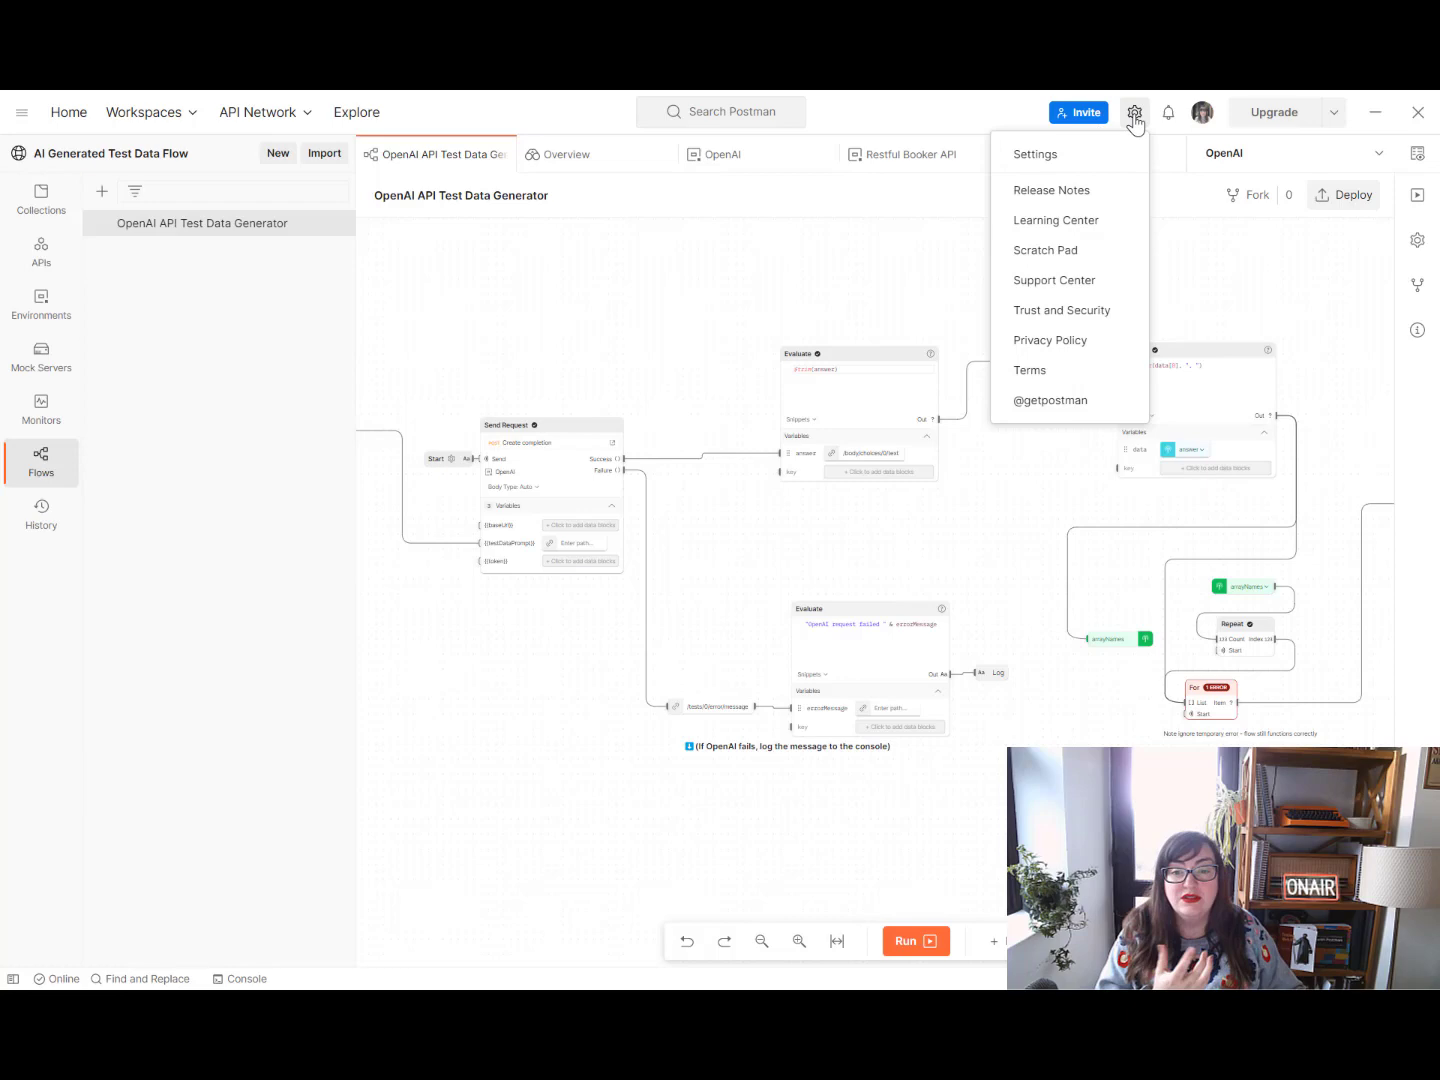
mouse_move(1042, 408)
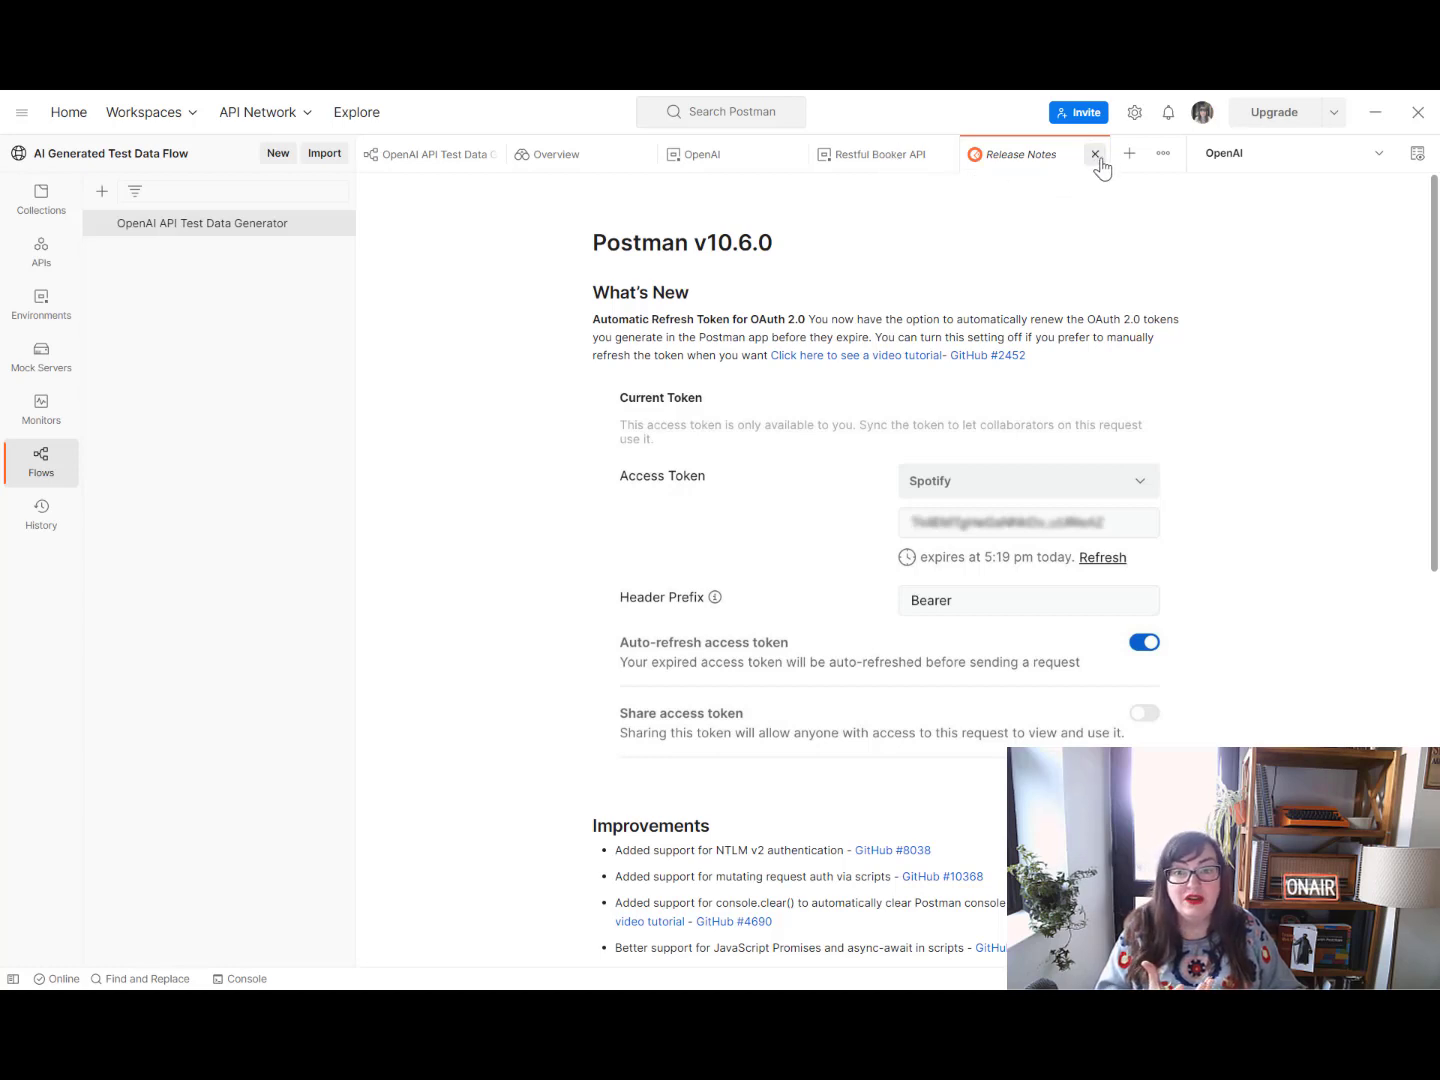
mouse_move(1096, 154)
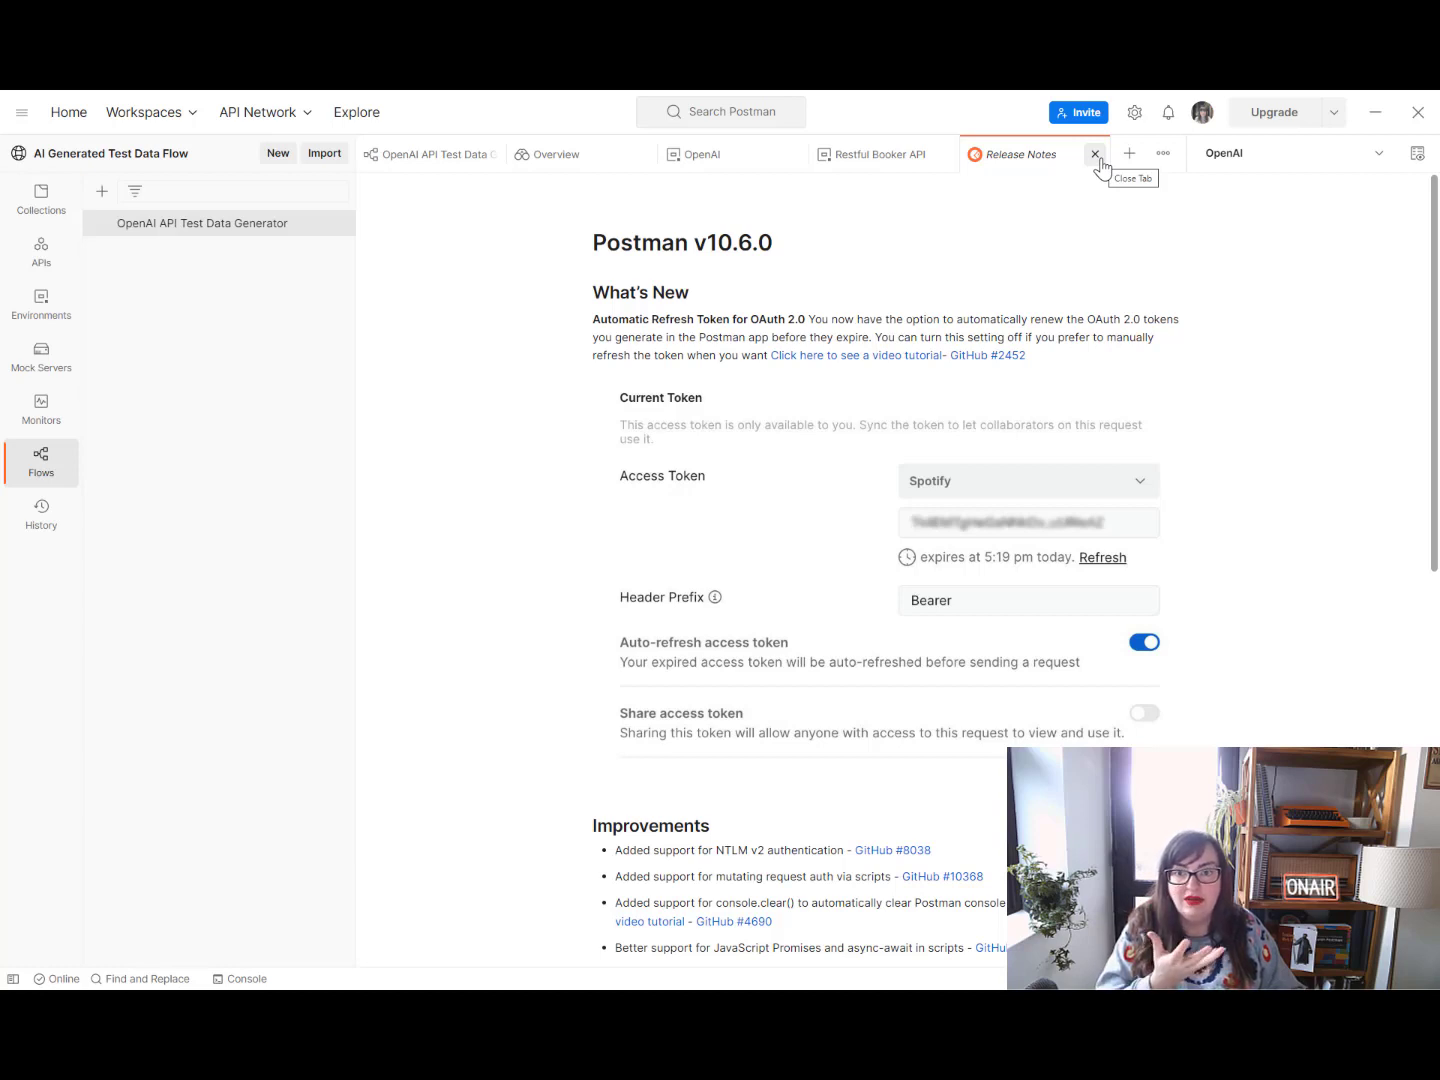
mouse_move(1096, 162)
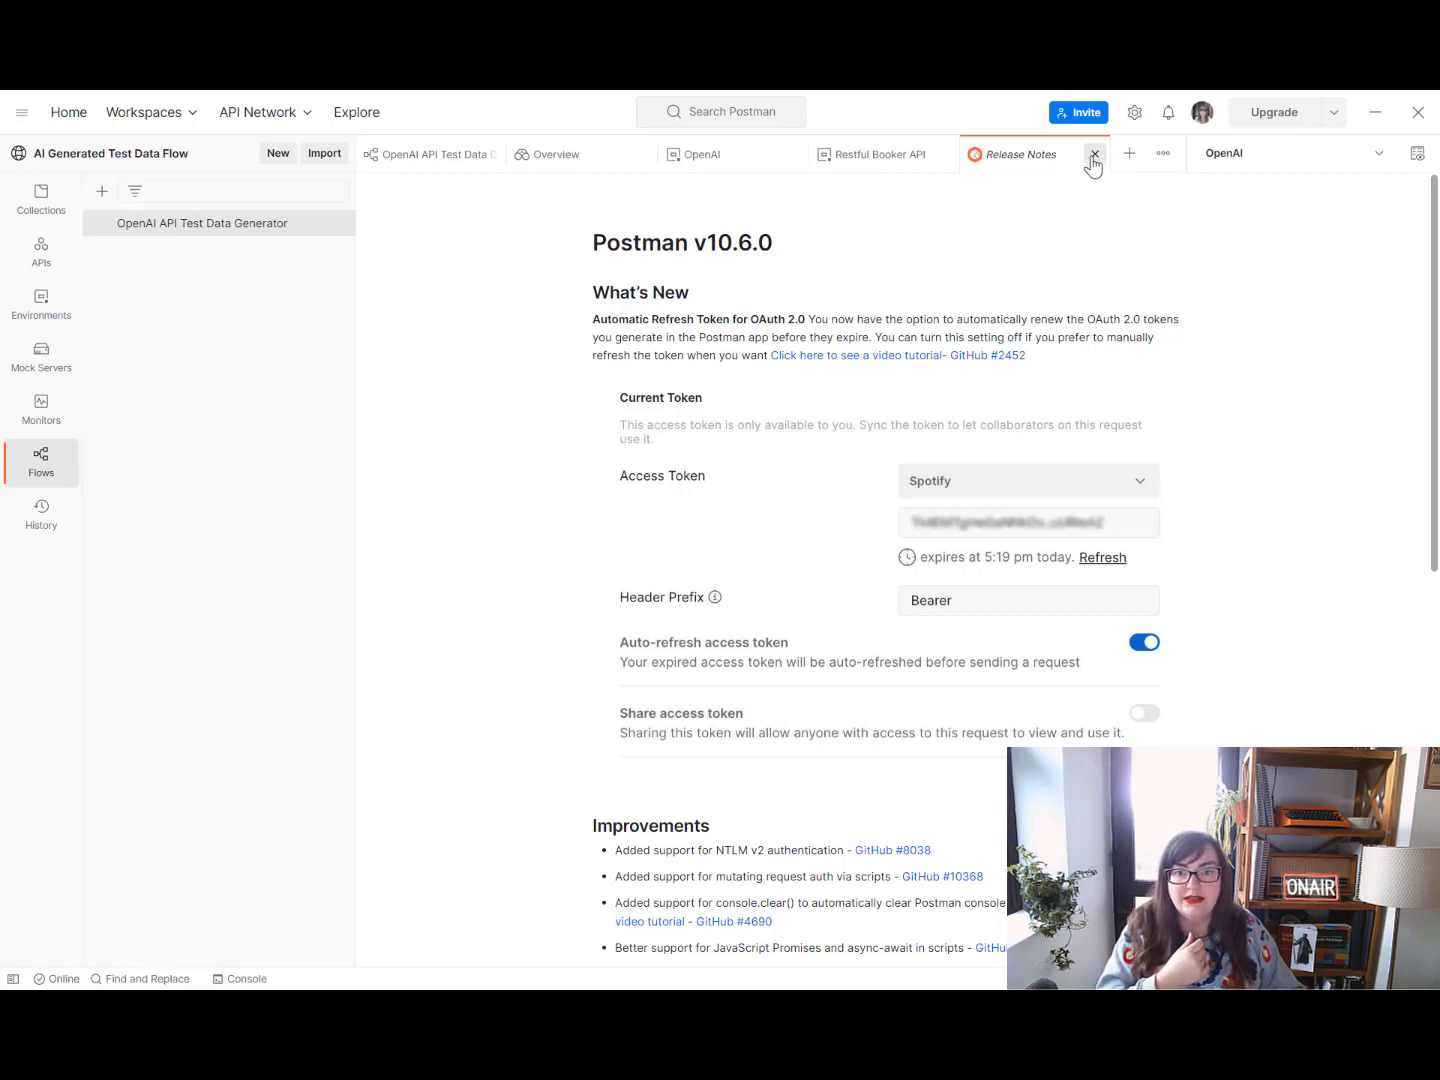
left_click(1094, 156)
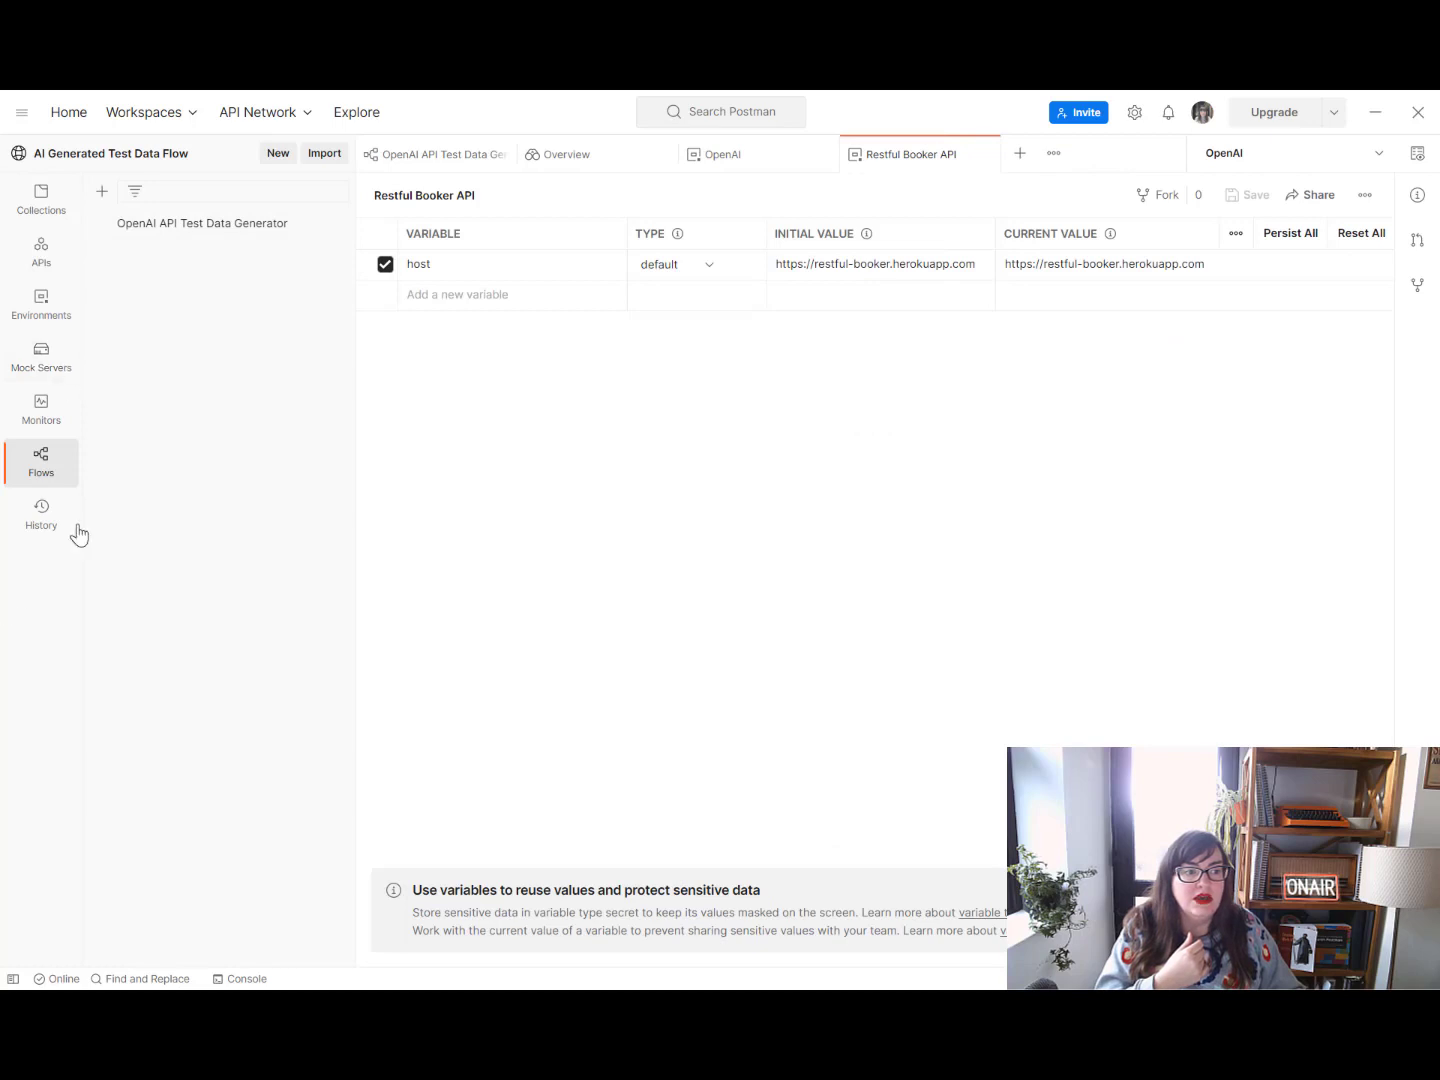
left_click(436, 152)
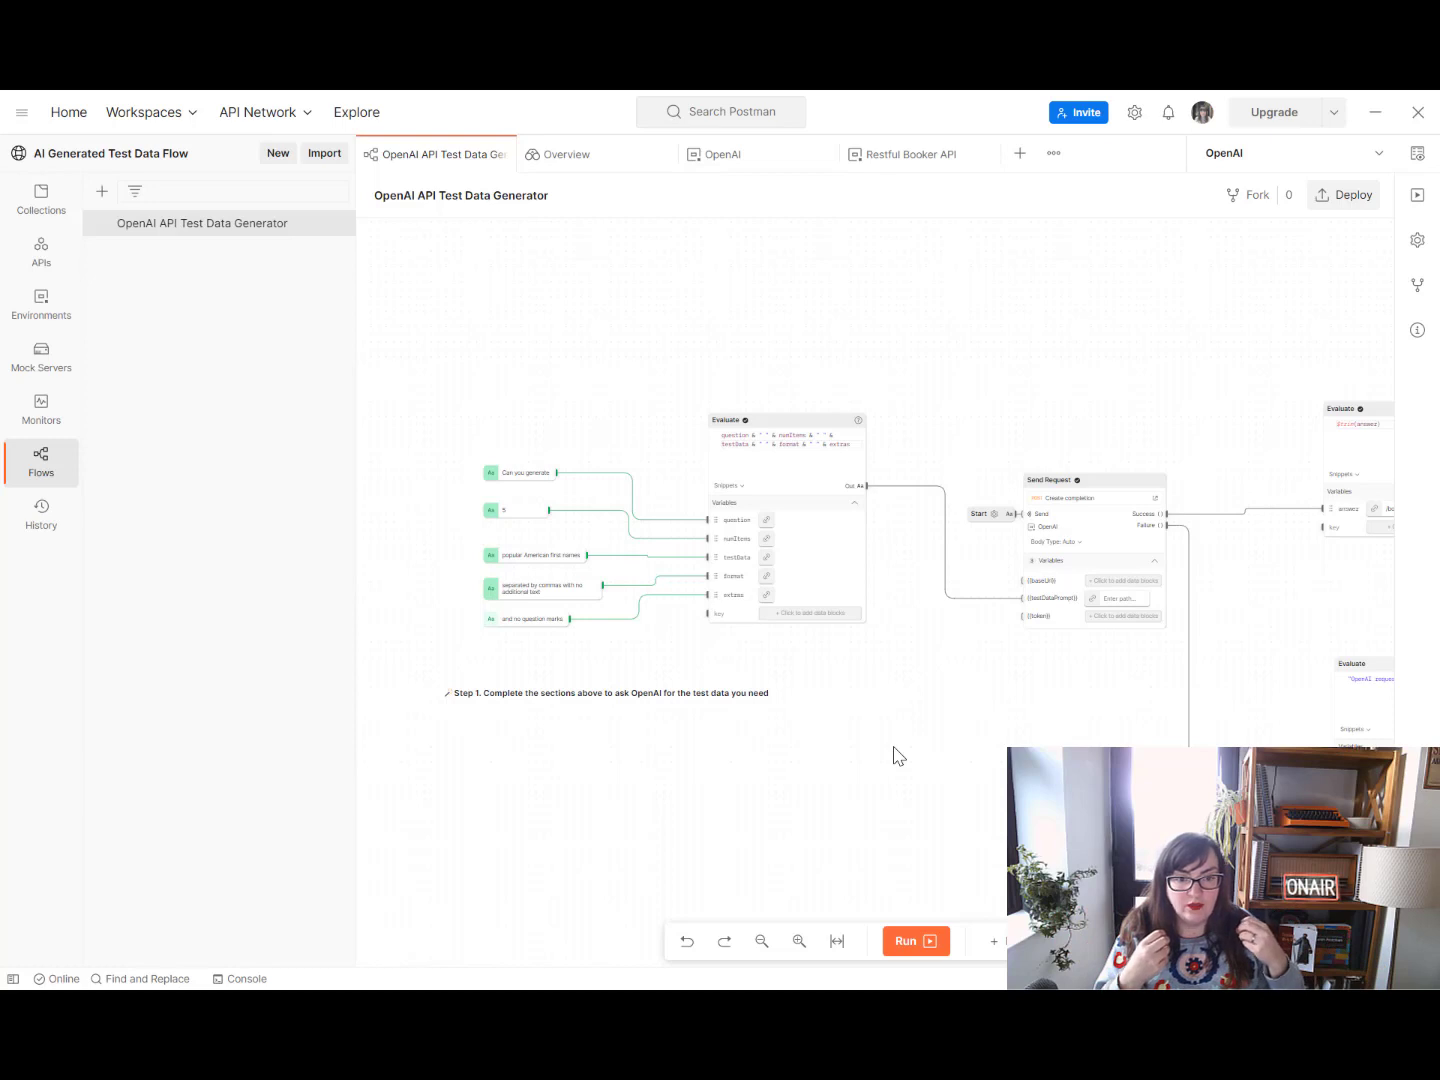
mouse_move(722, 676)
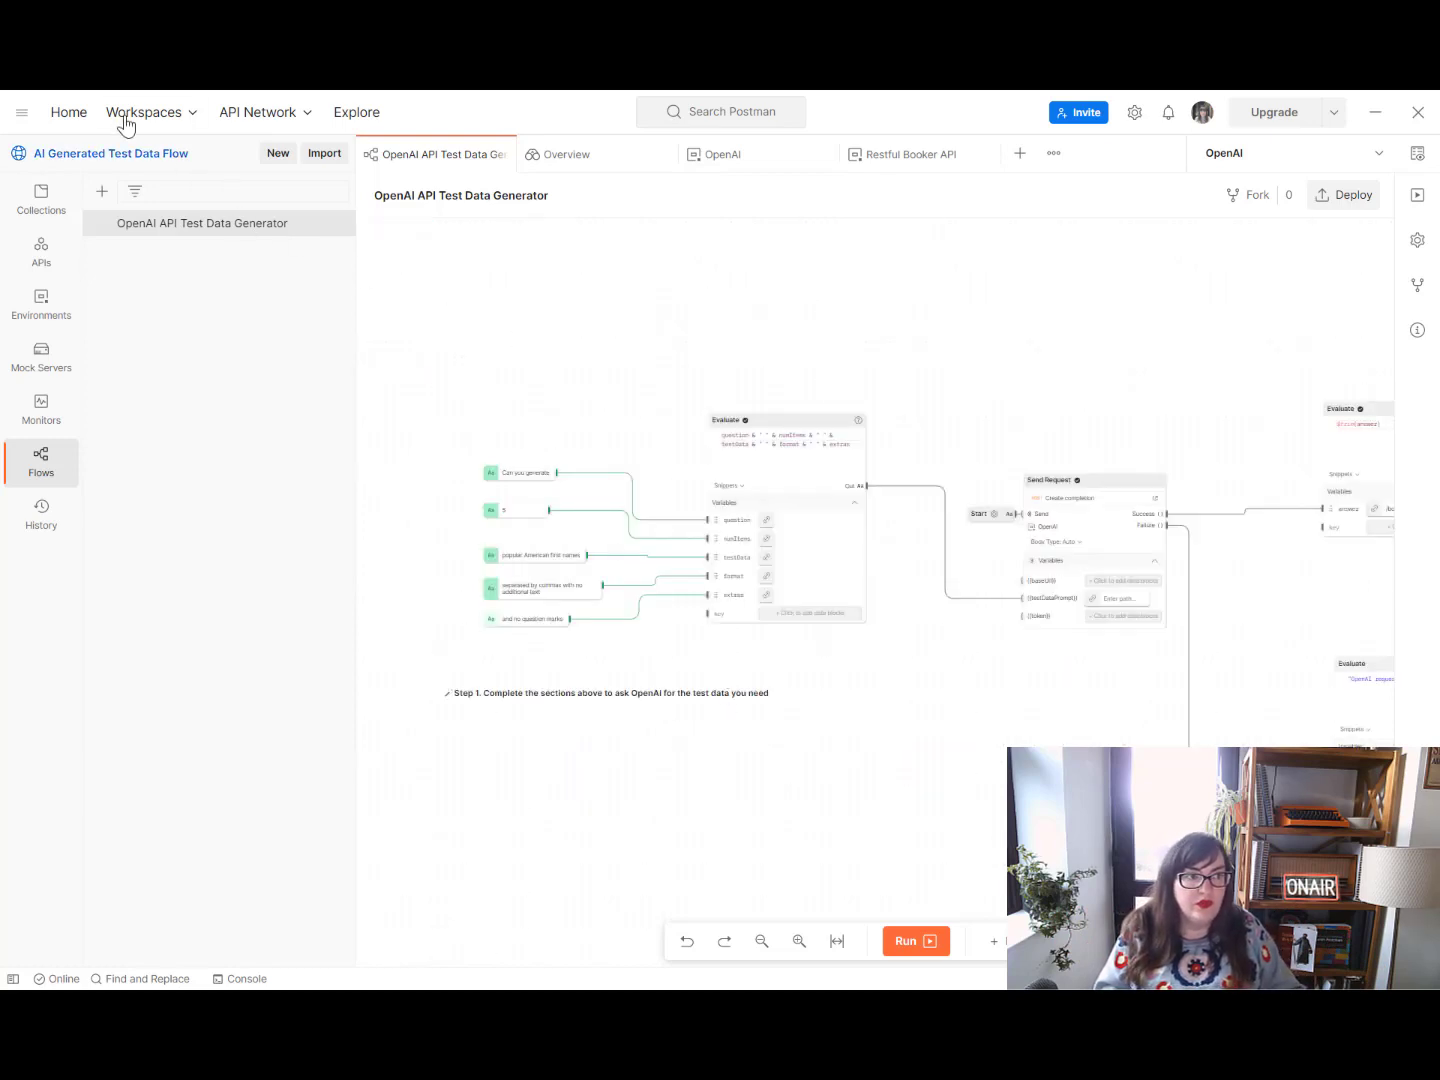
left_click(46, 168)
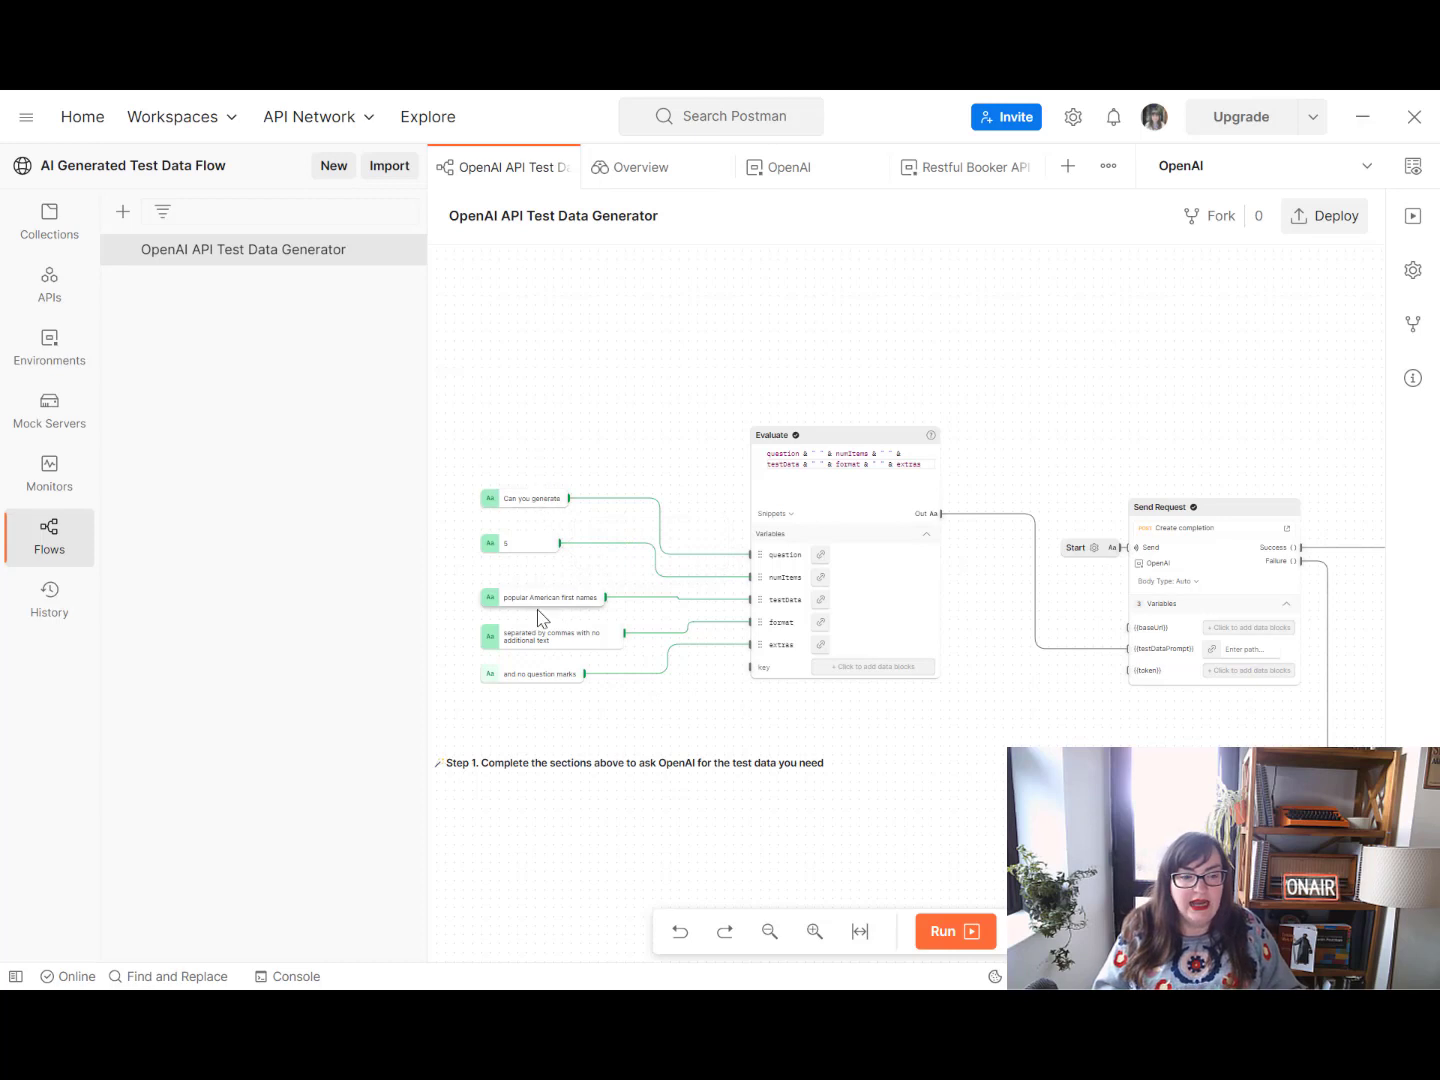
left_click(560, 596)
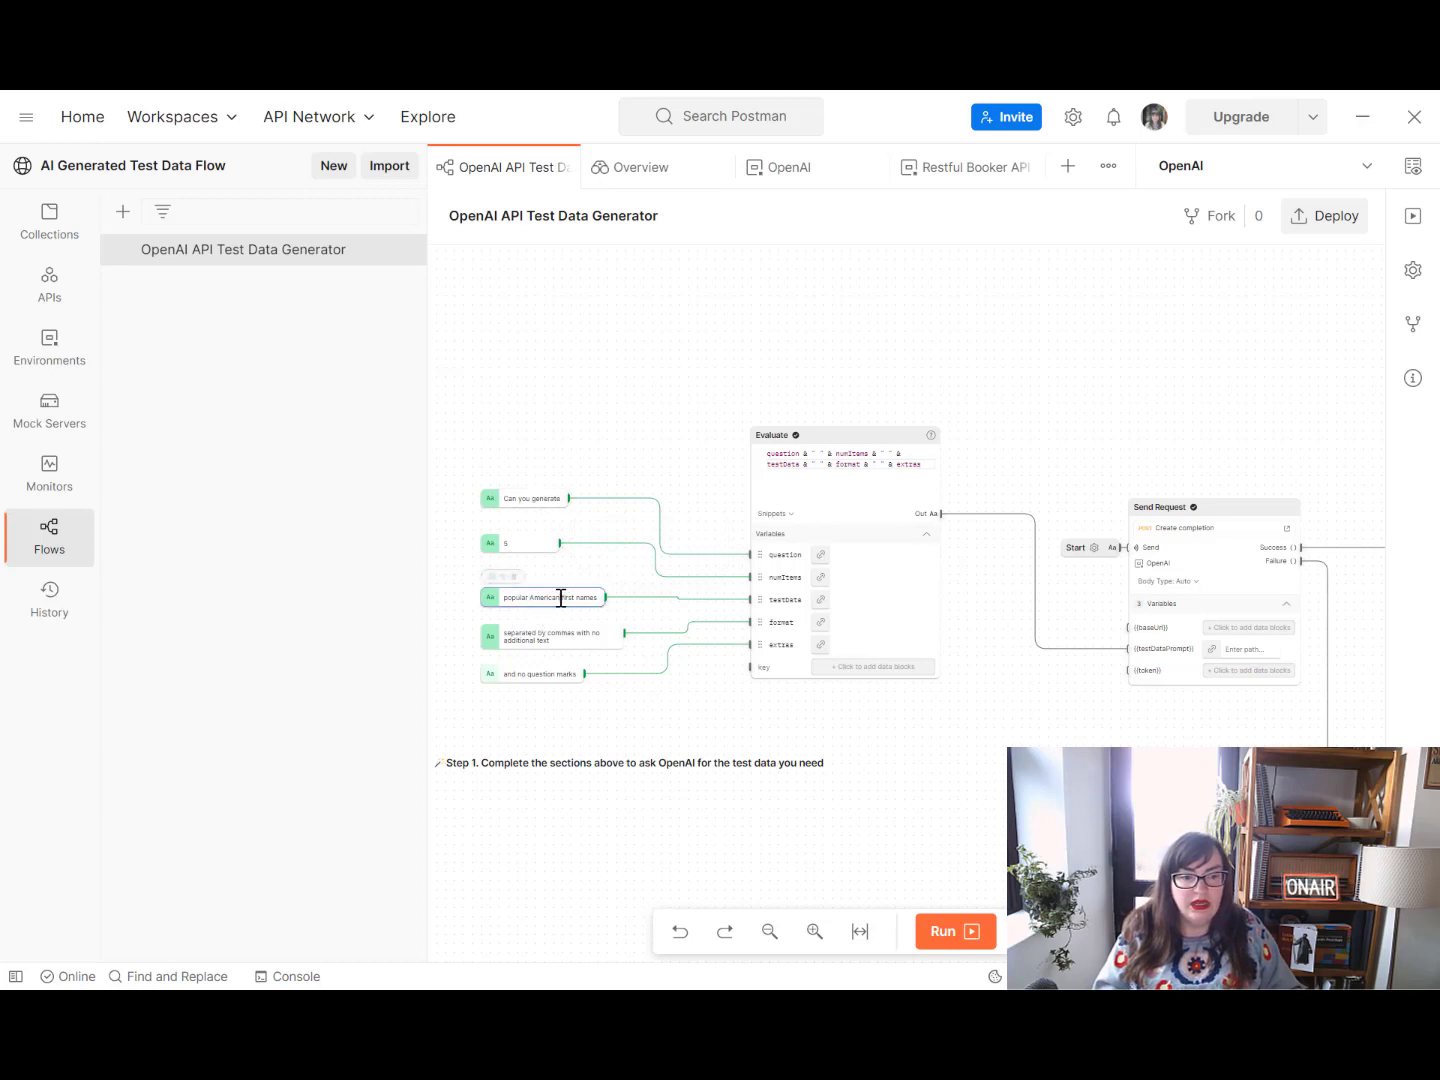
double_click(540, 596)
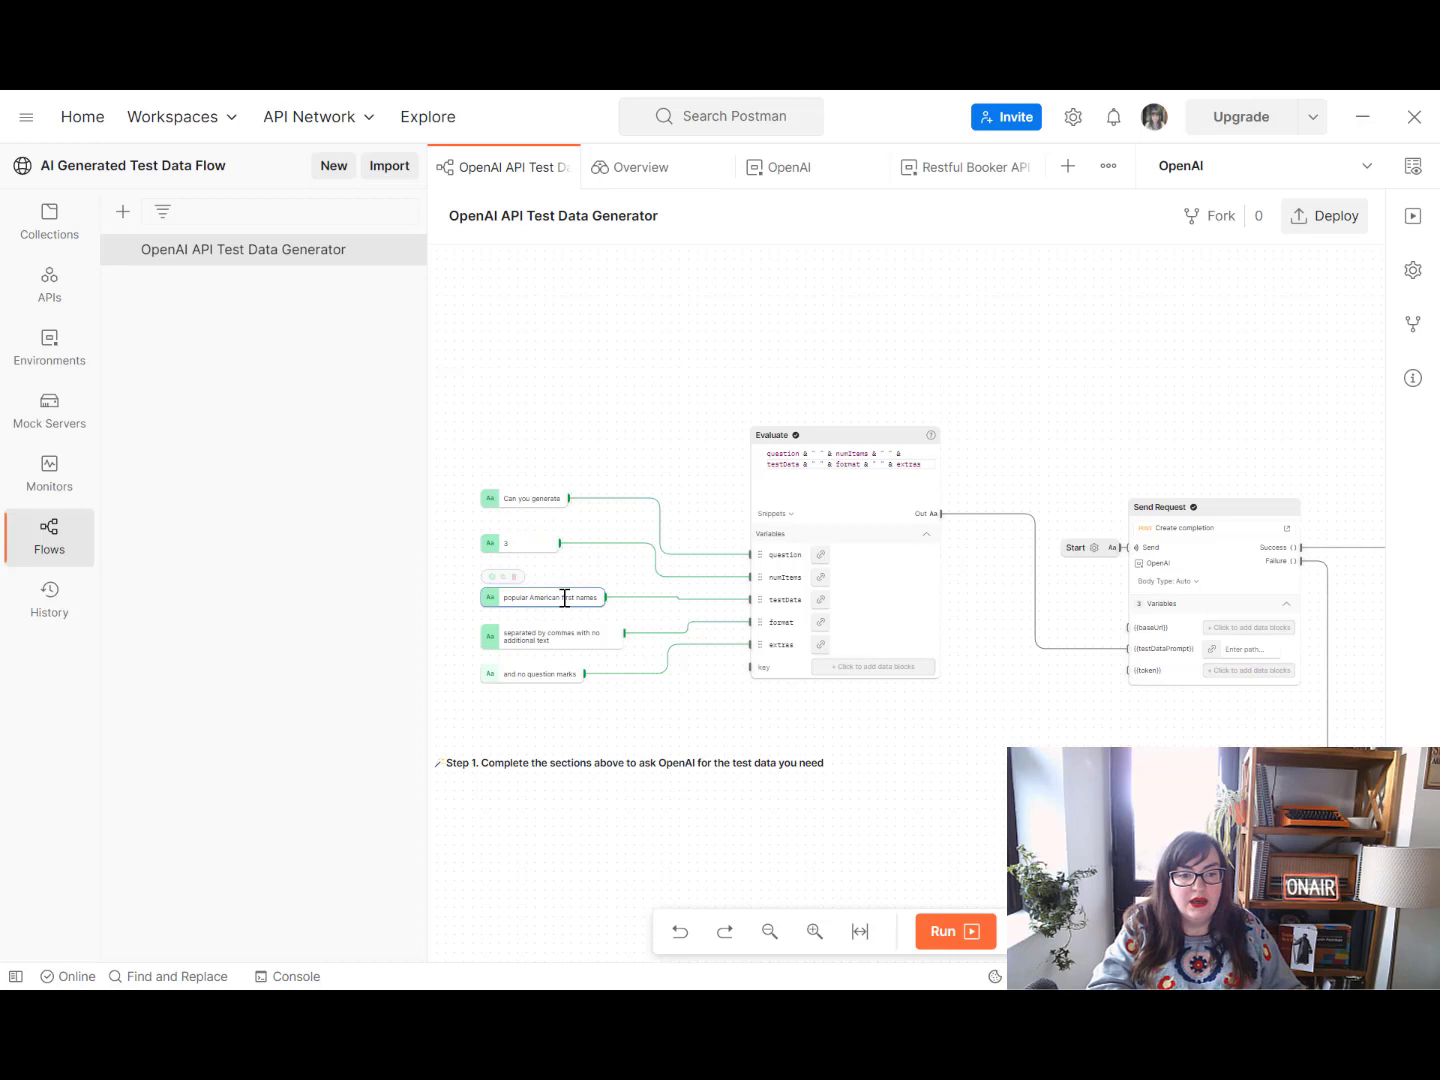
double_click(544, 596)
type("British")
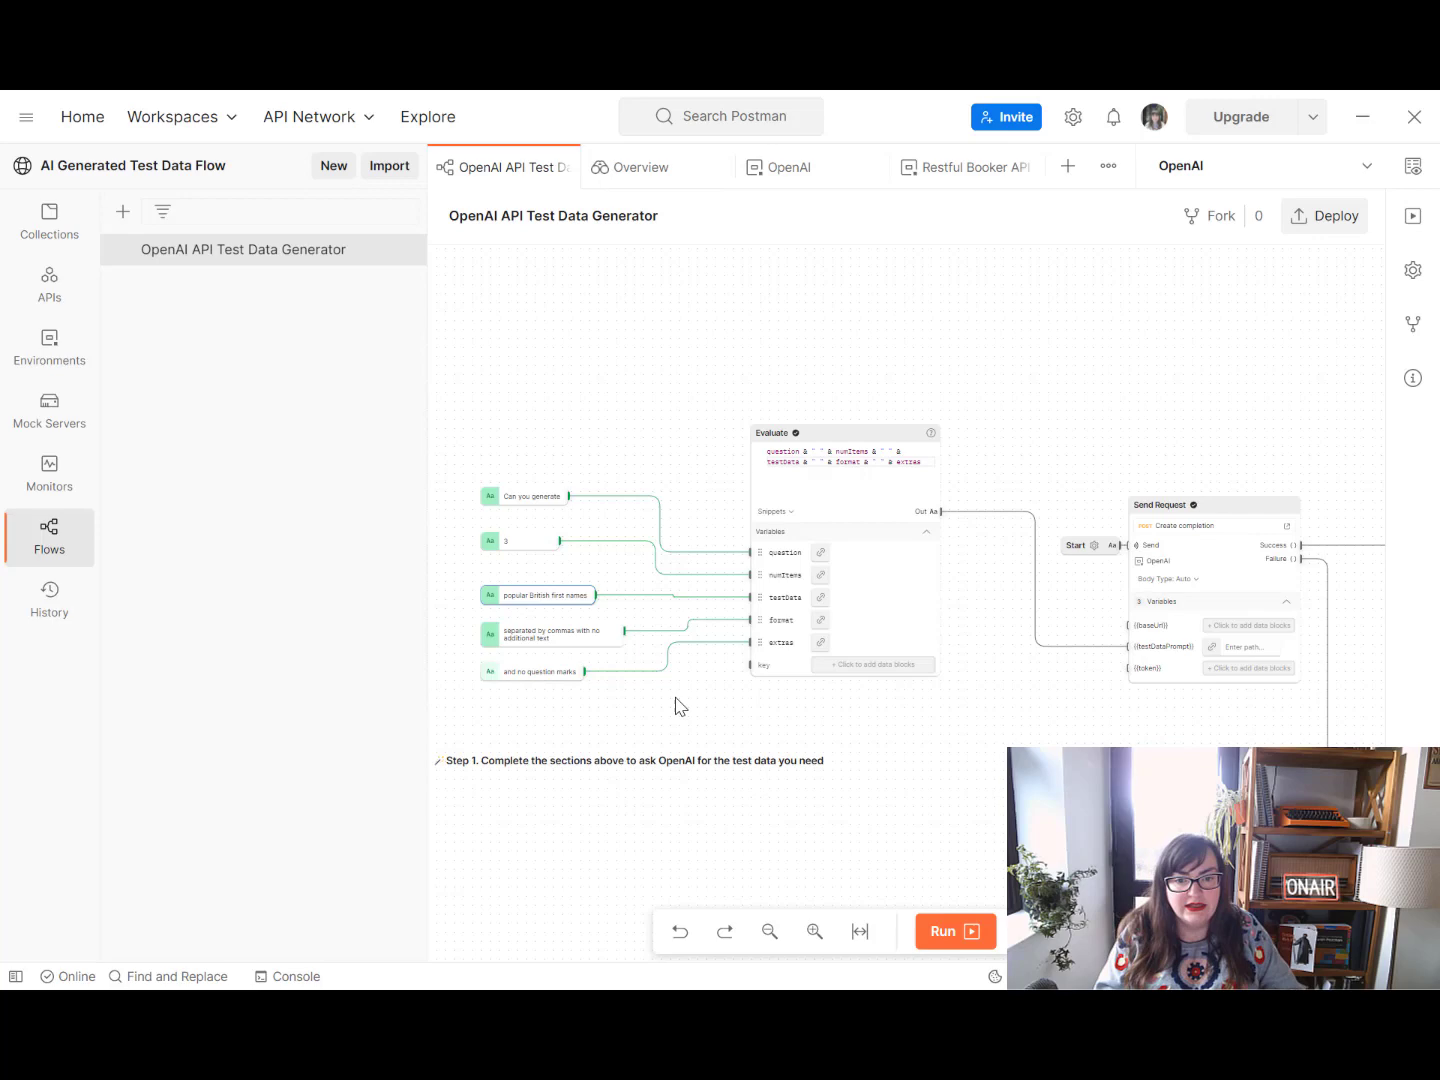
mouse_move(862, 368)
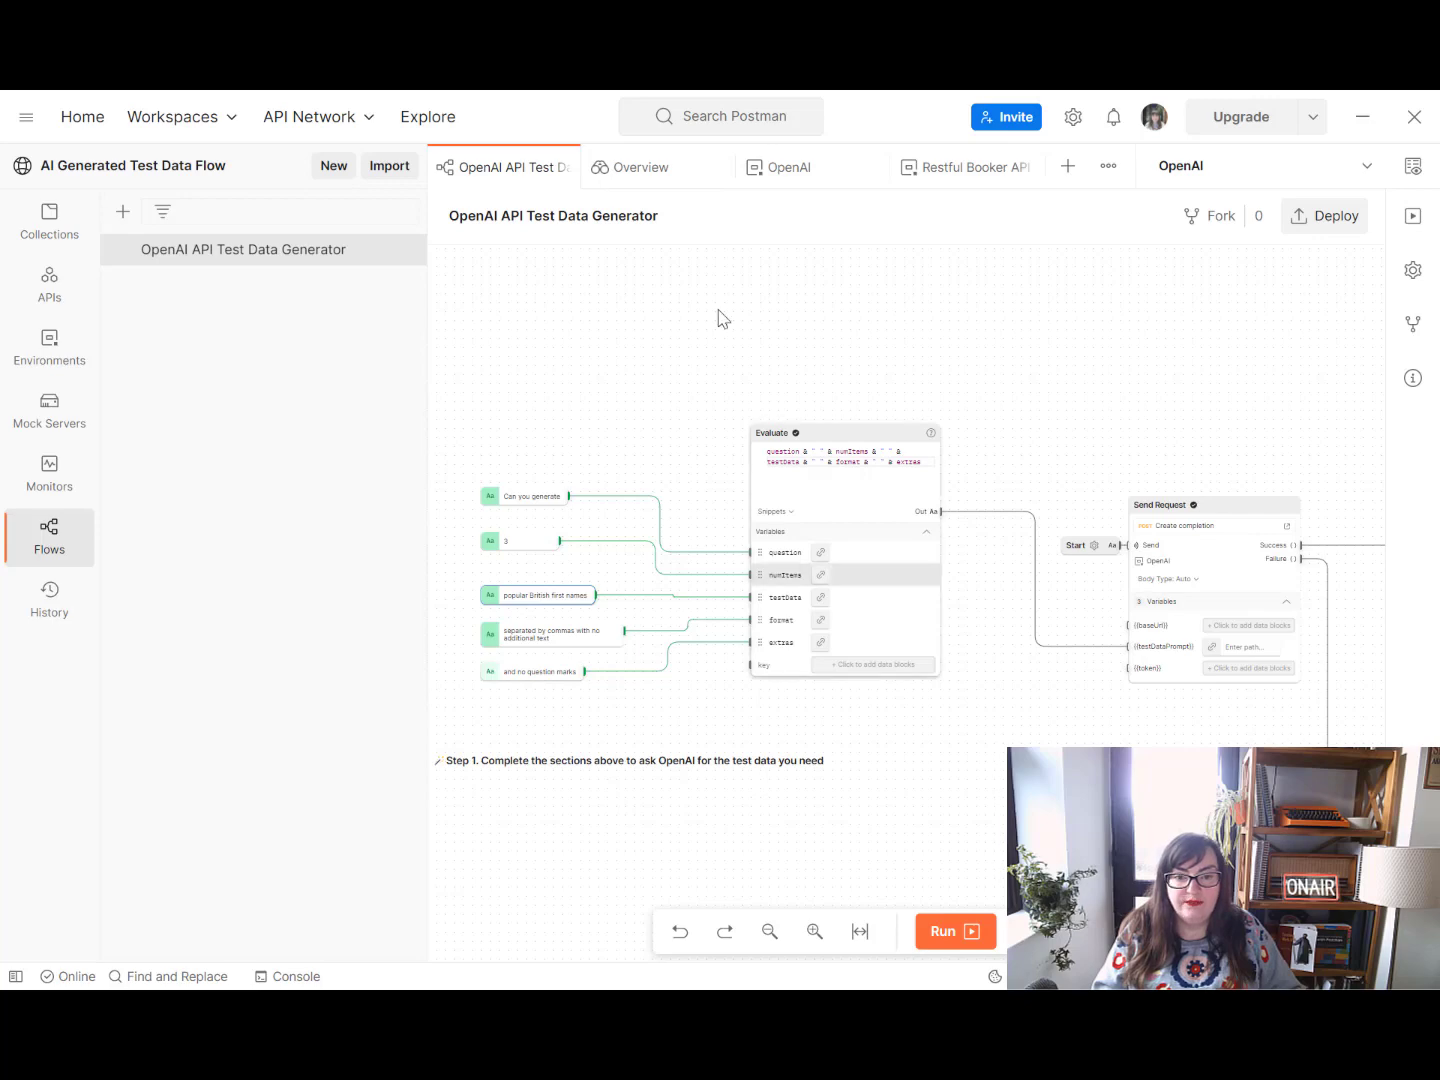
mouse_move(858, 520)
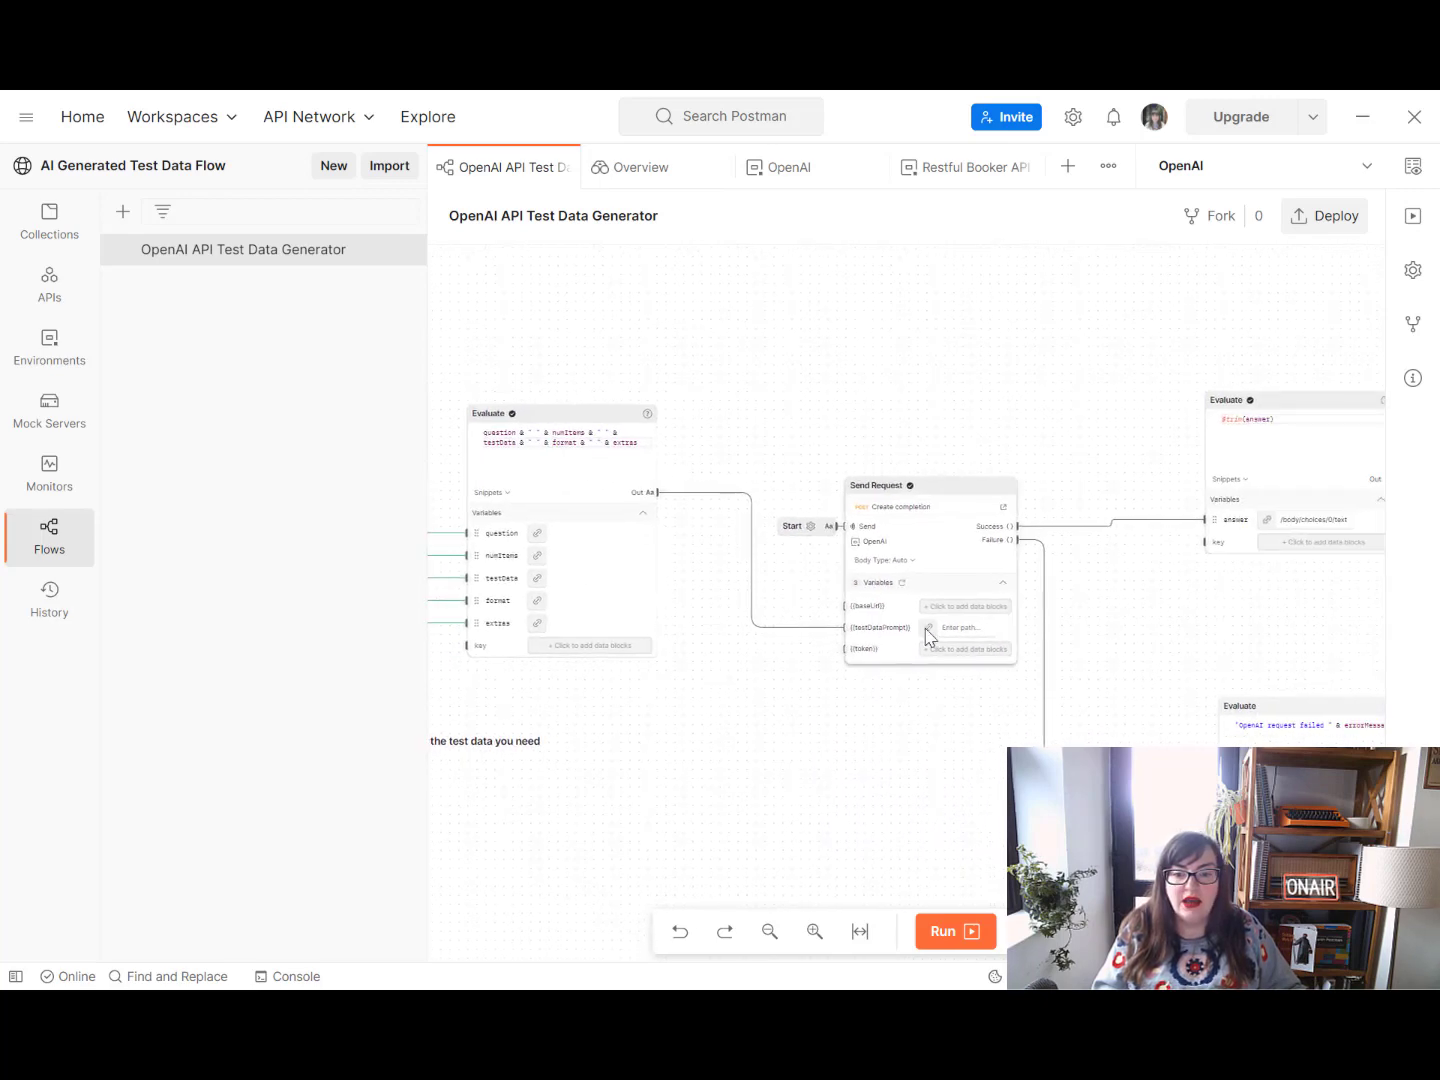
mouse_move(938, 528)
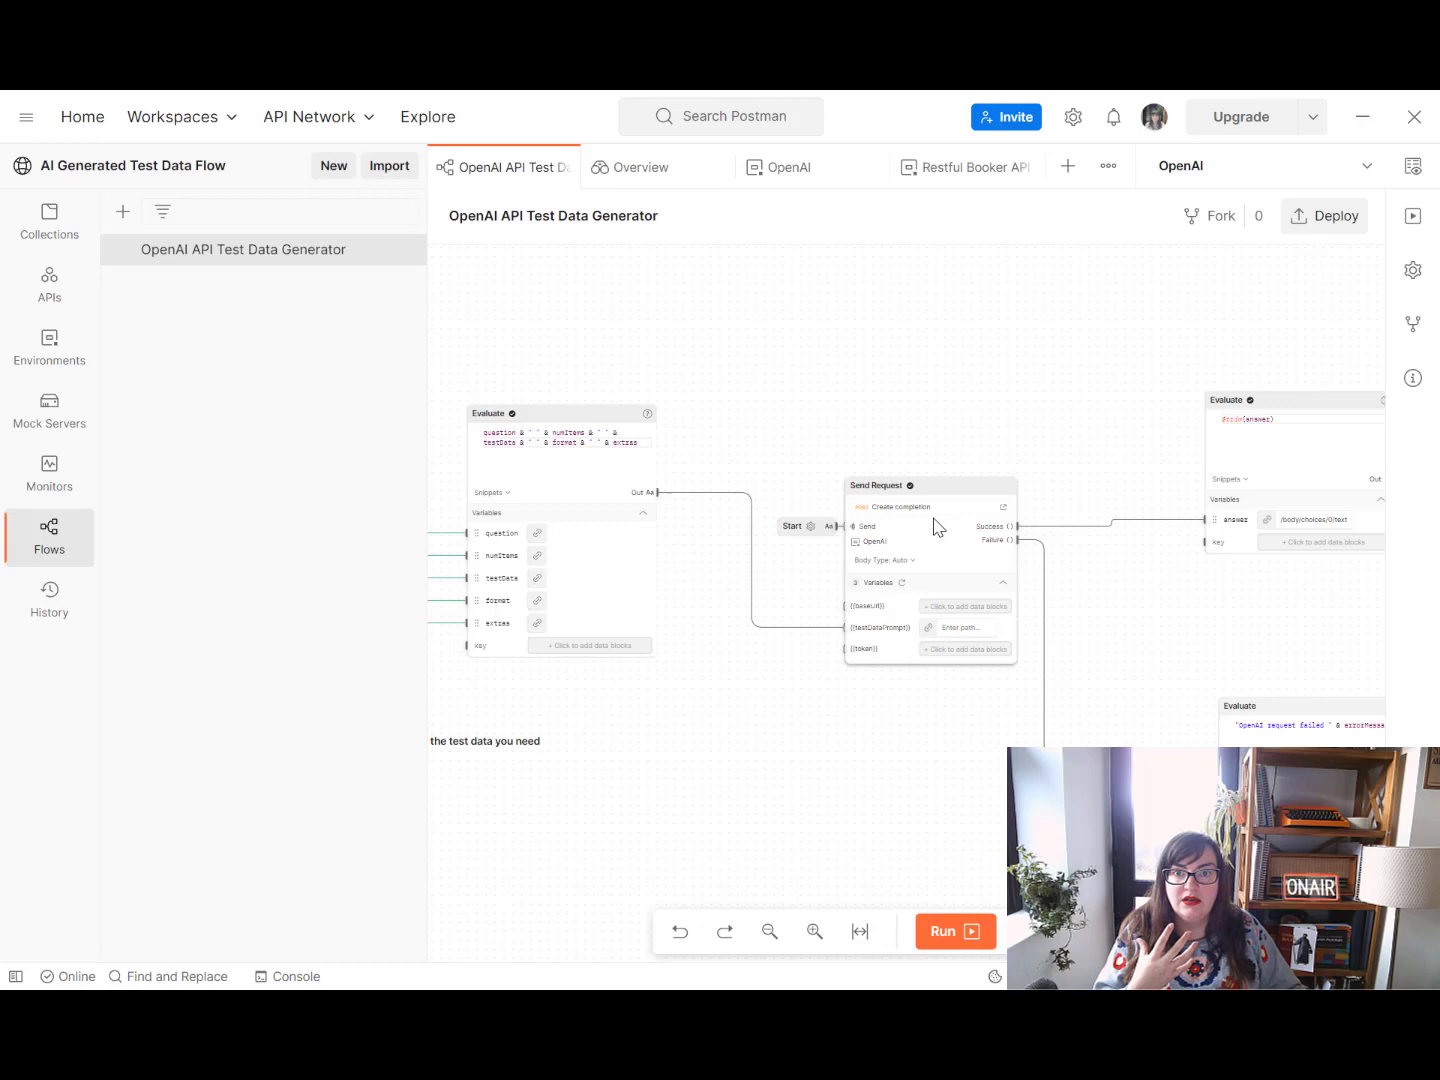
mouse_move(952, 522)
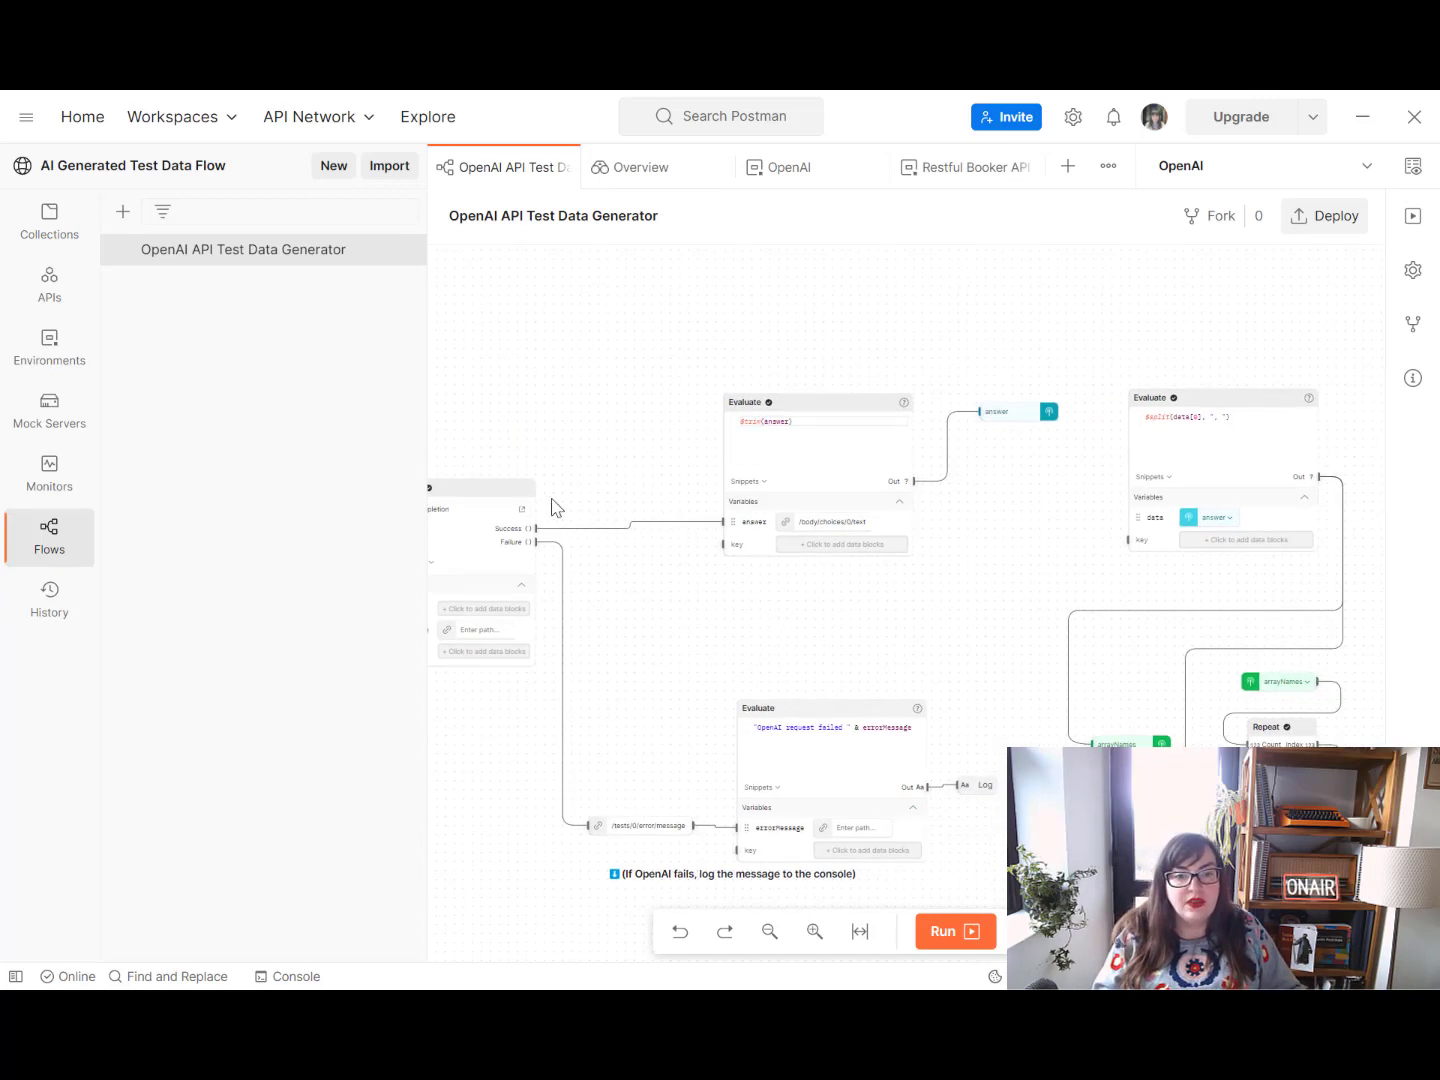
mouse_move(656, 580)
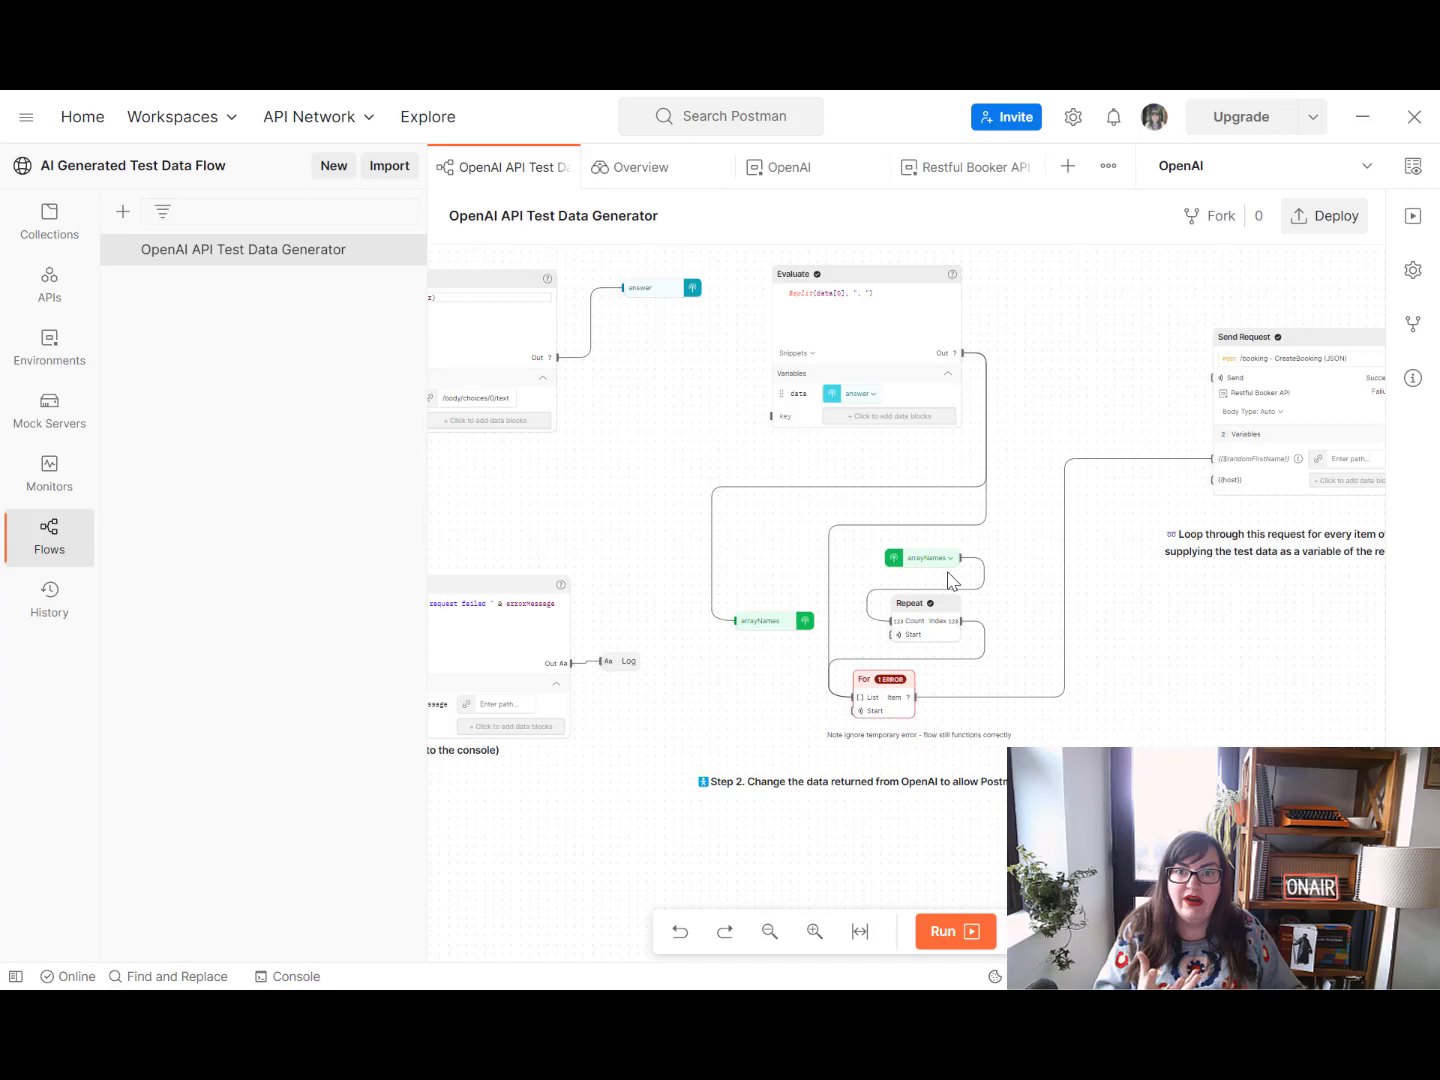
mouse_move(896, 728)
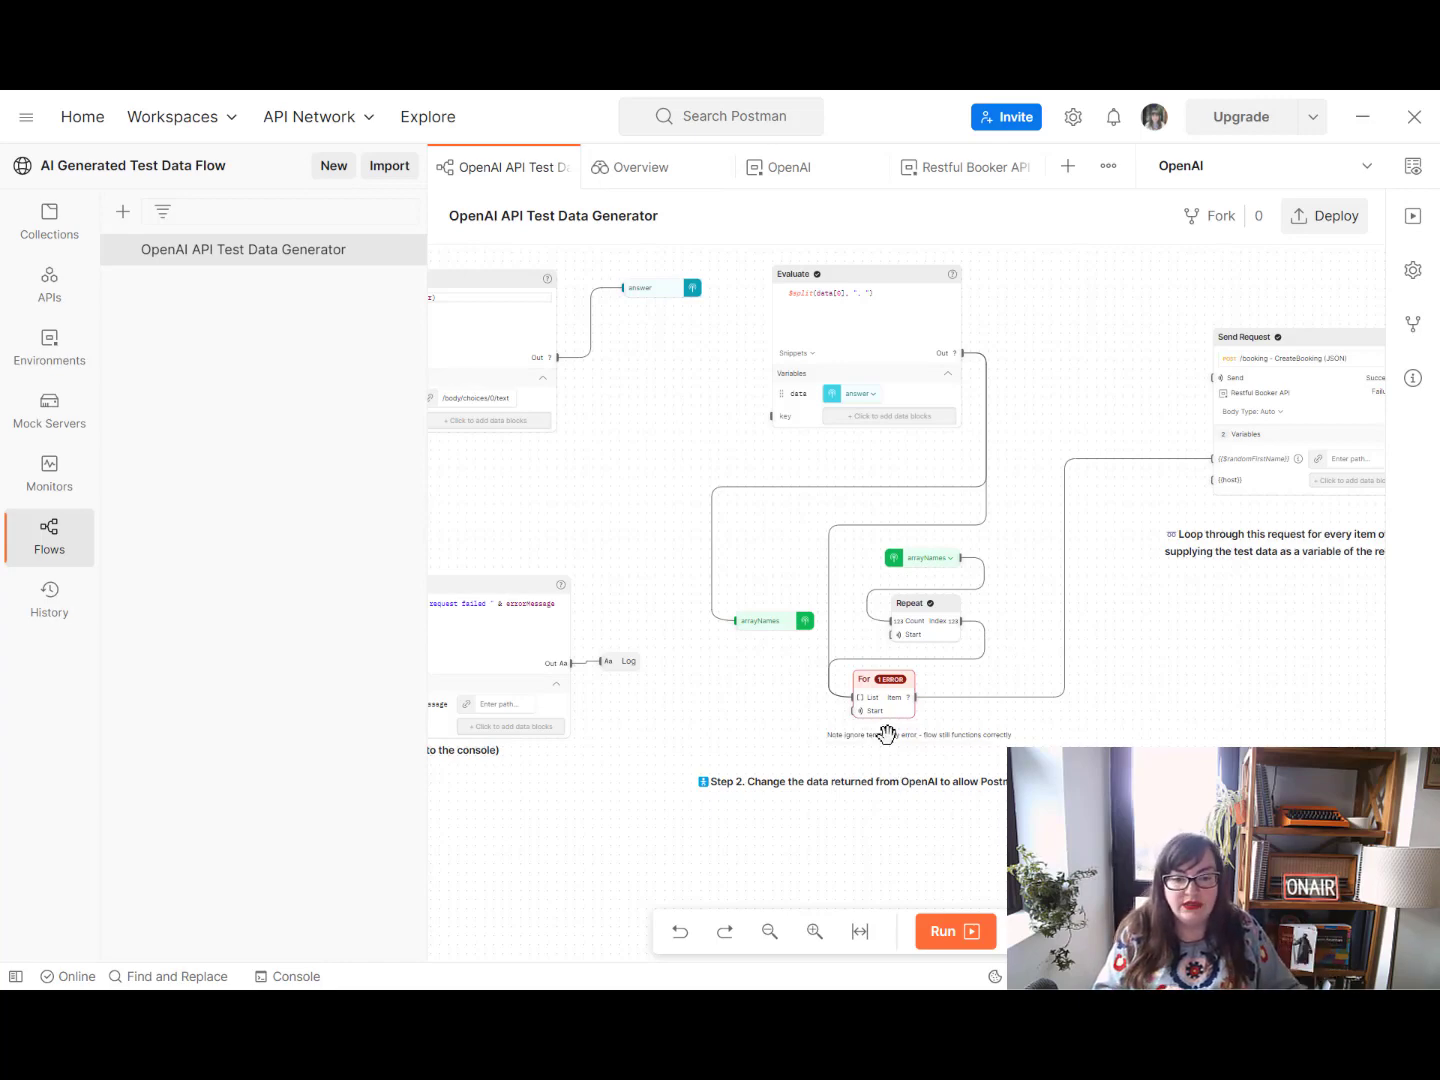
mouse_move(950, 542)
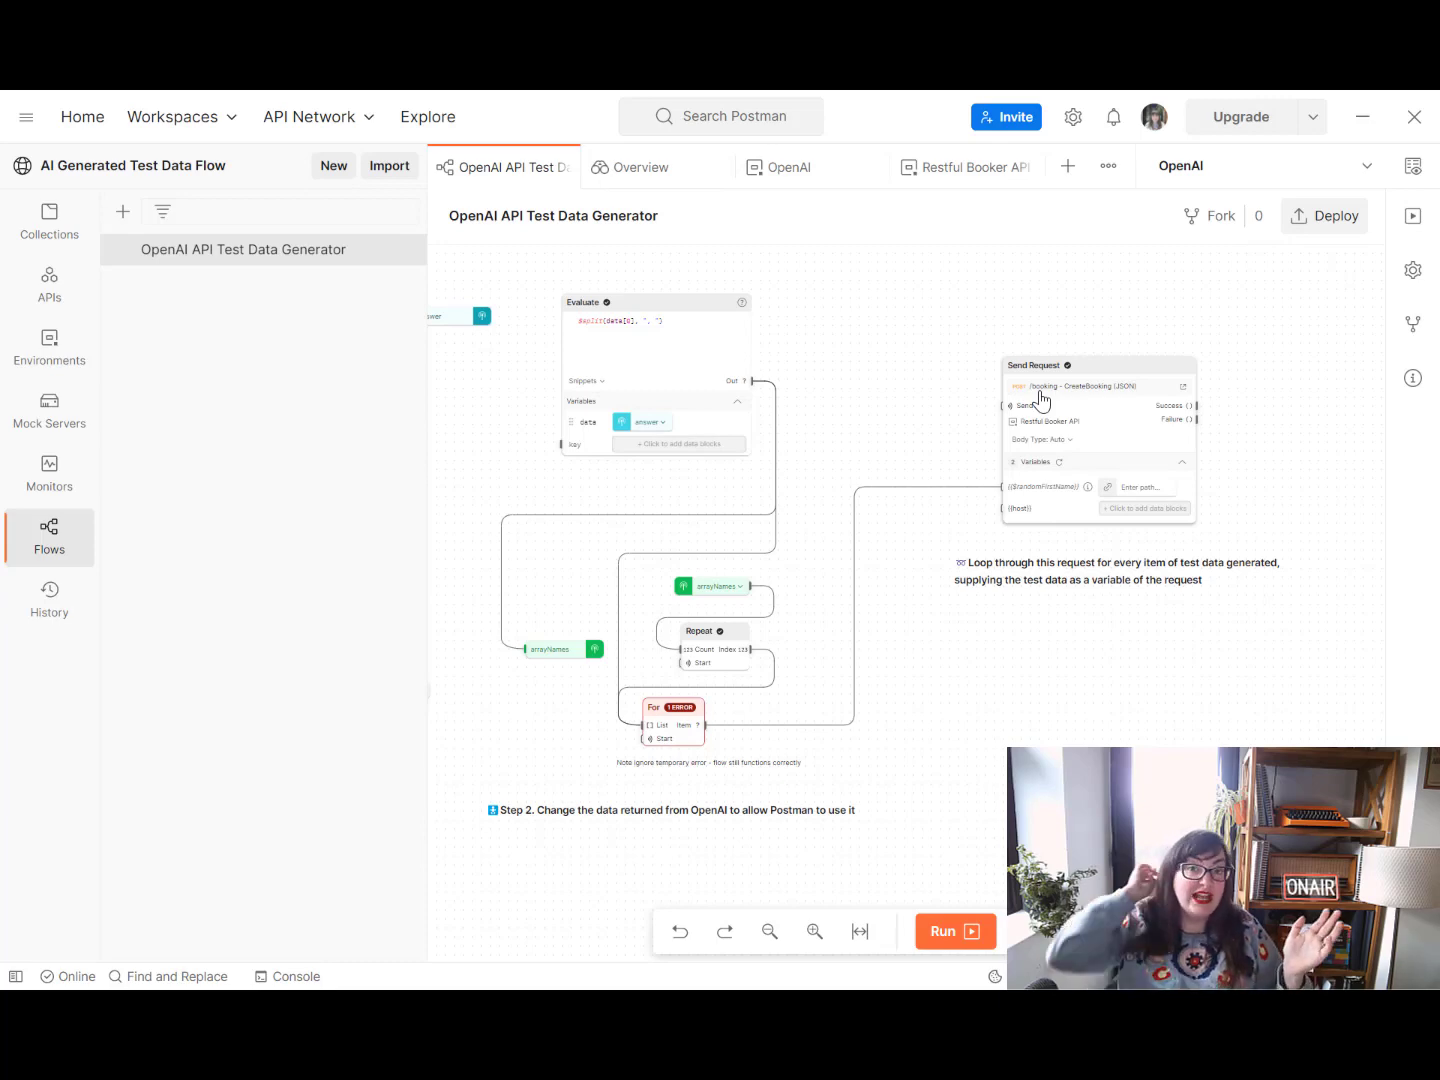
mouse_move(1016, 484)
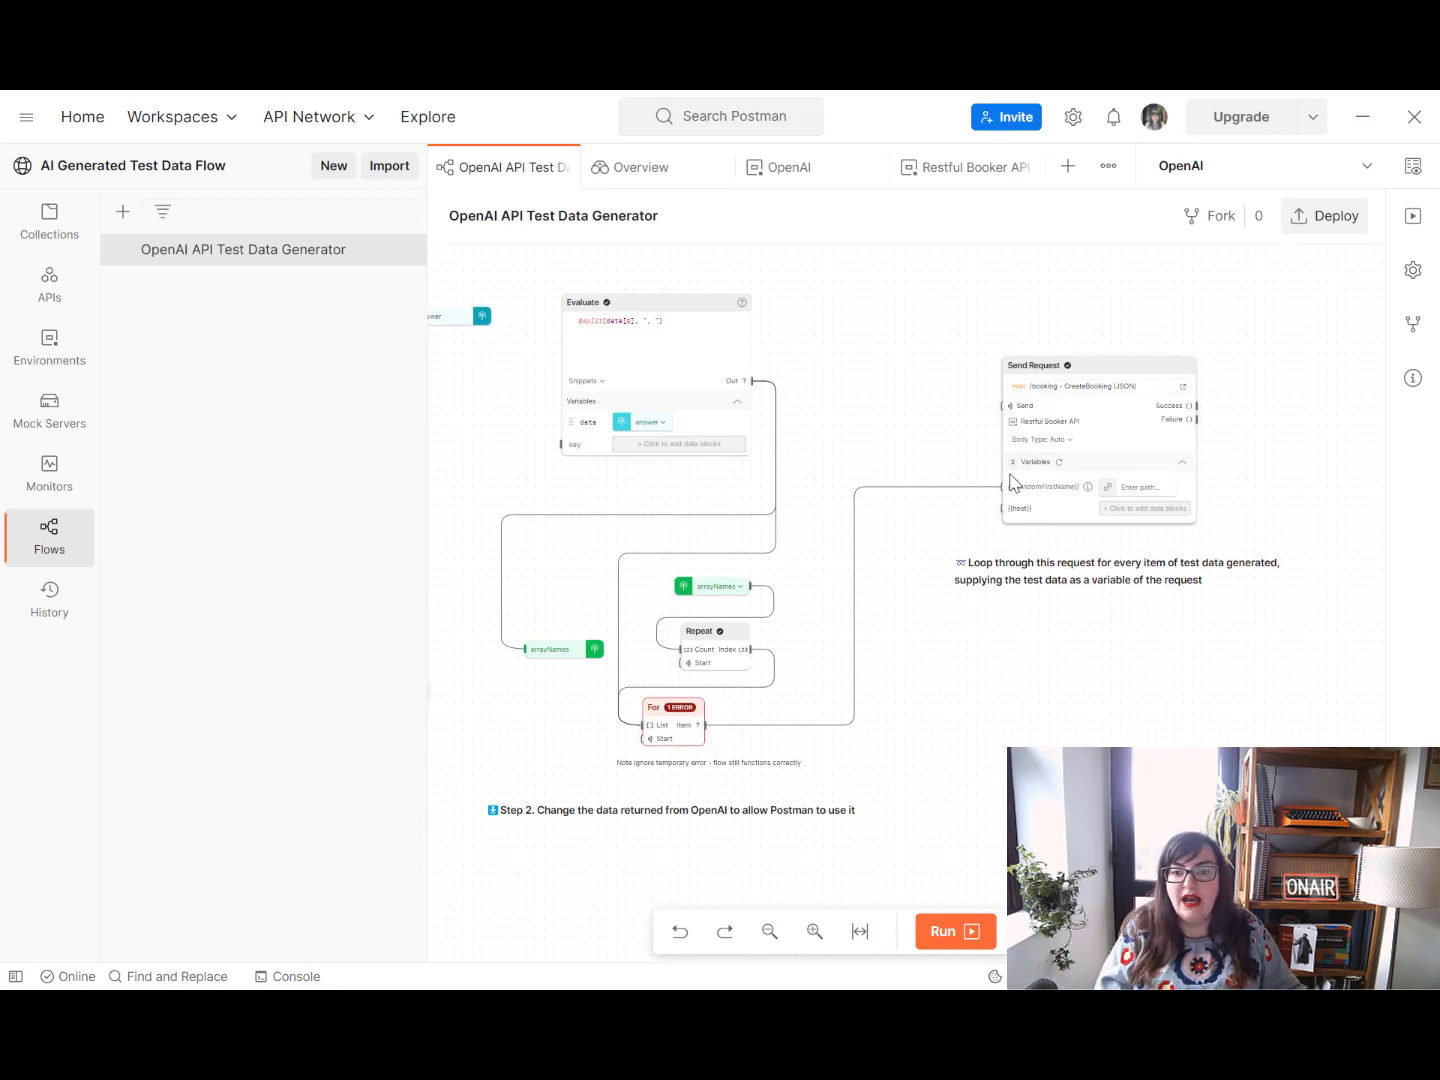
mouse_move(1044, 500)
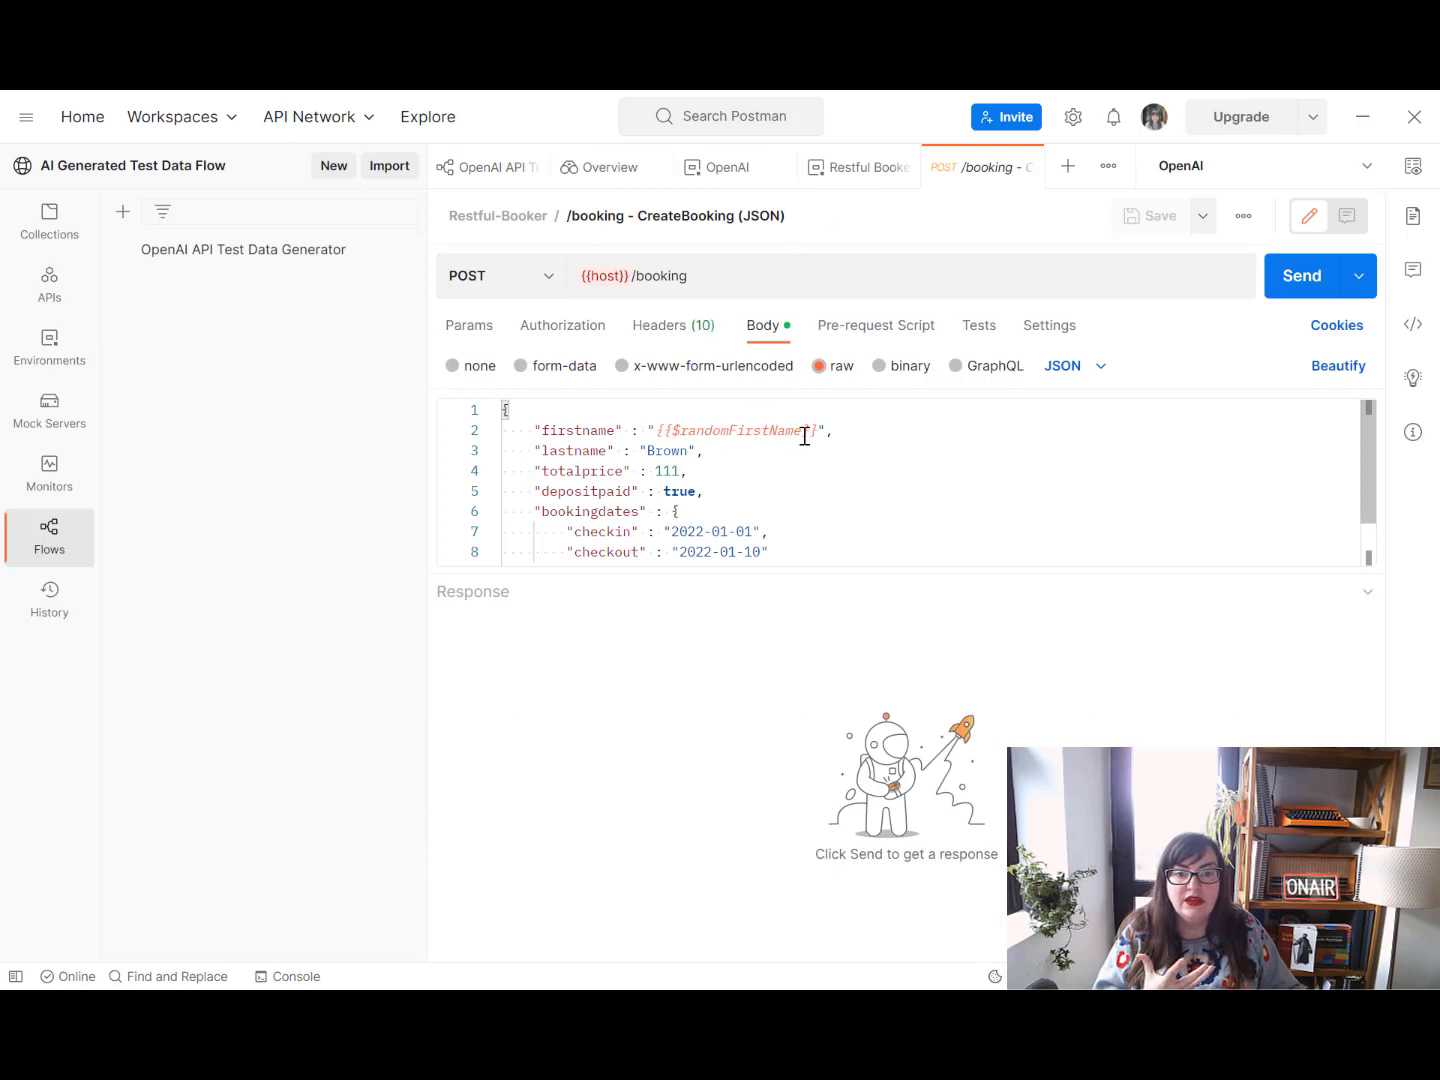
double_click(730, 430)
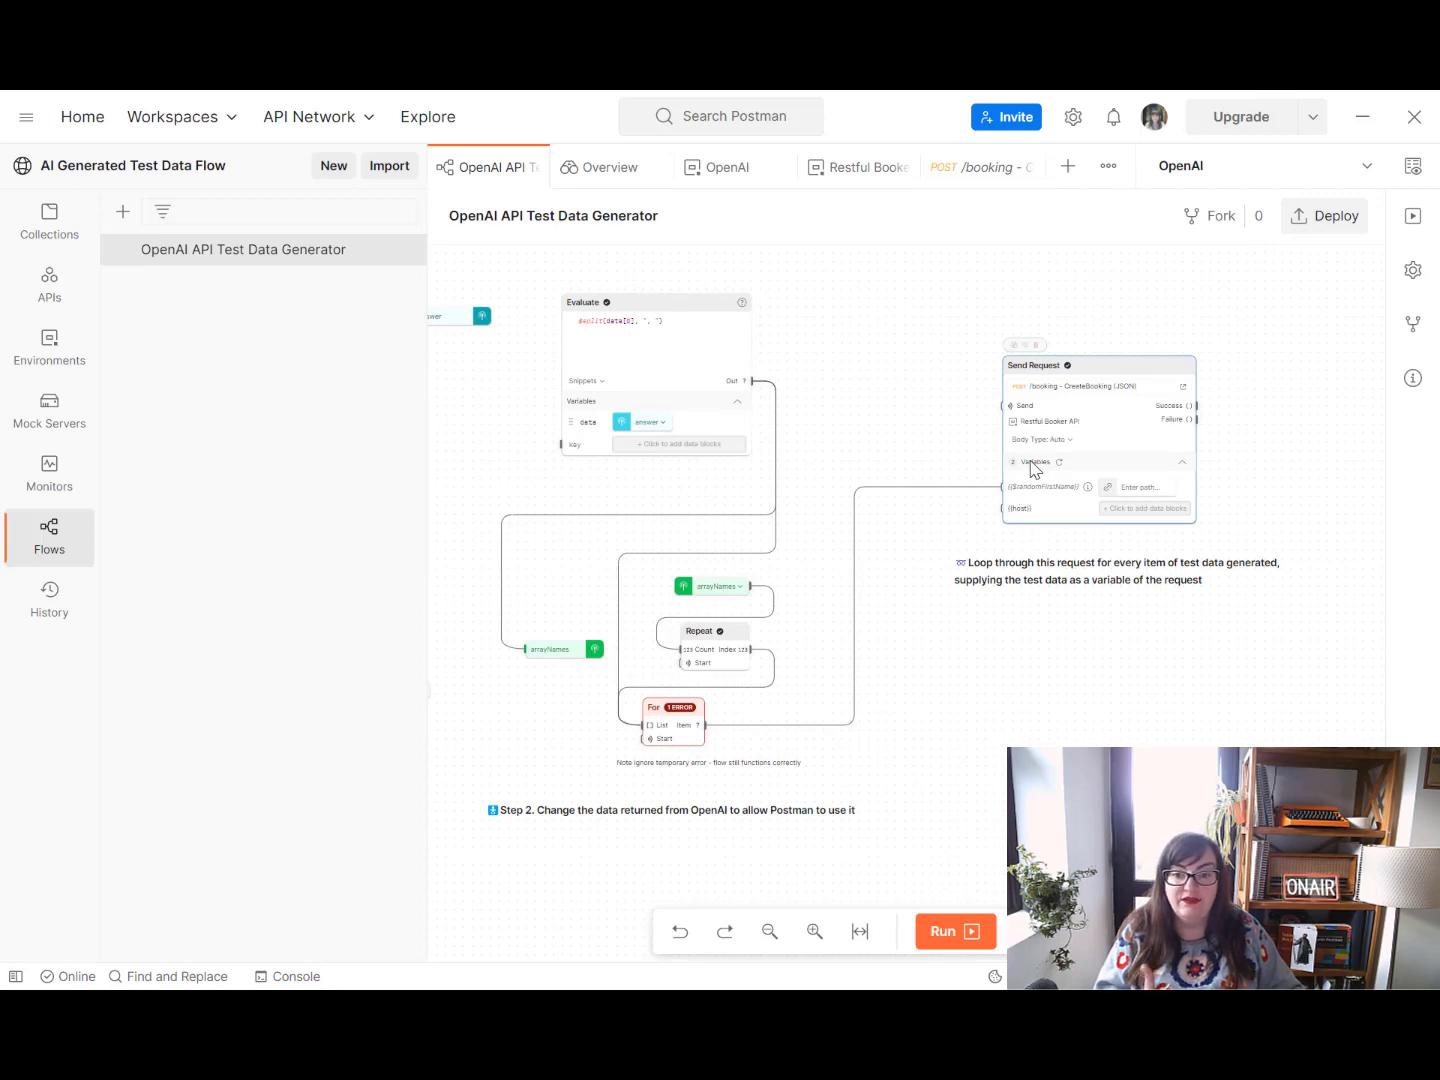
mouse_move(1024, 690)
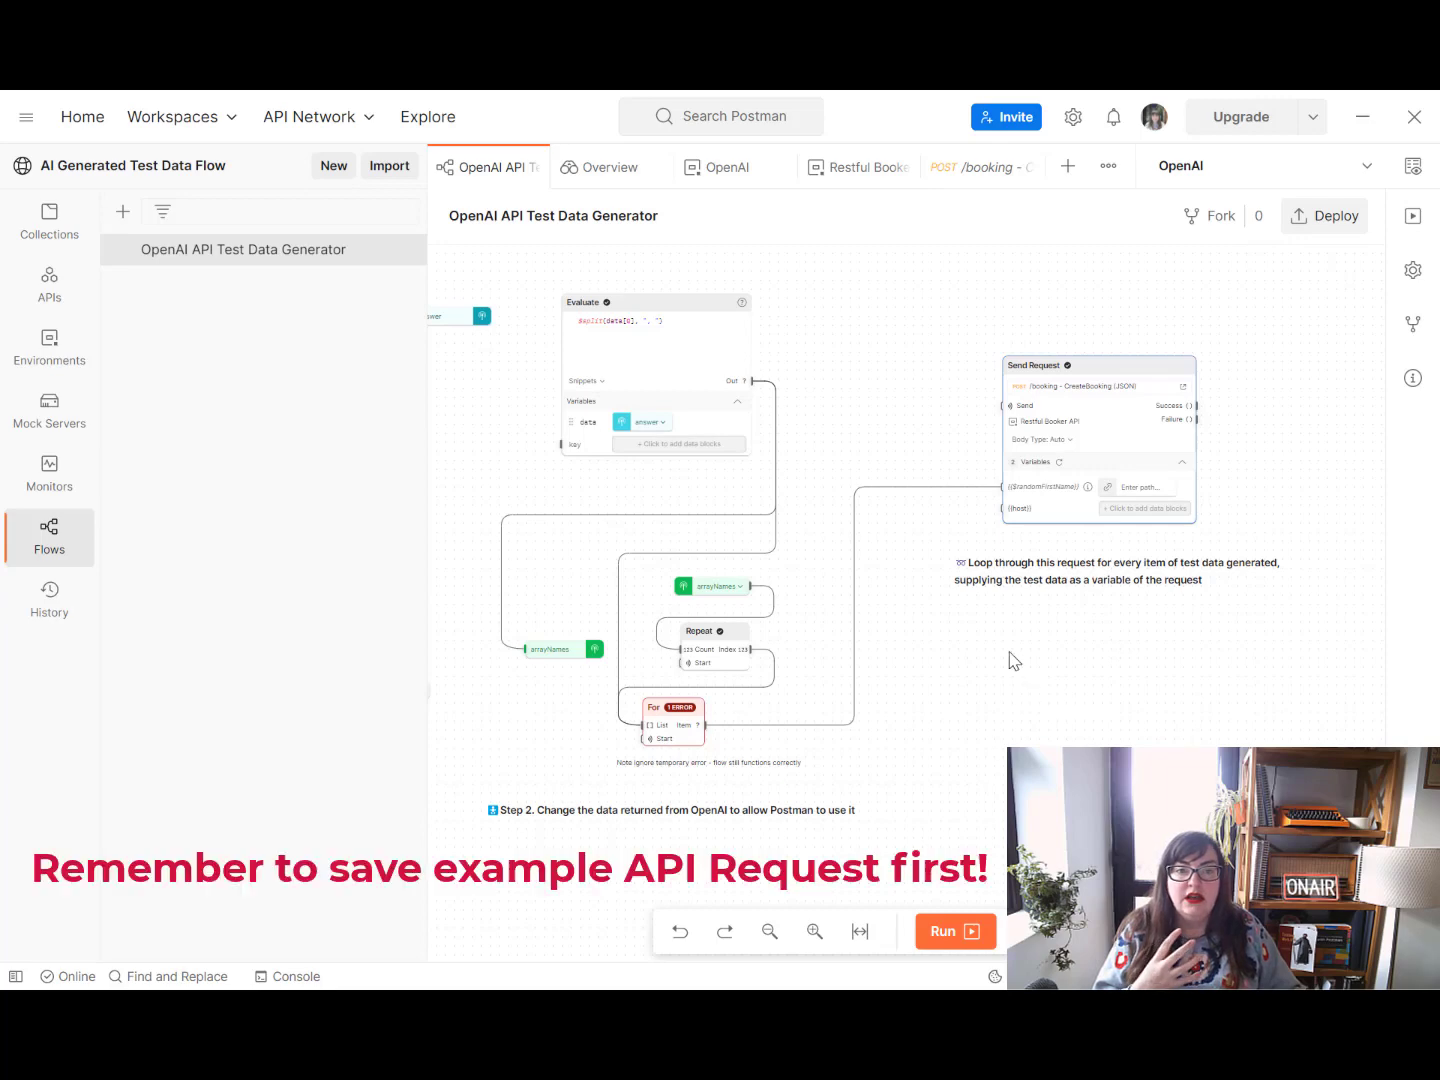
mouse_move(1020, 328)
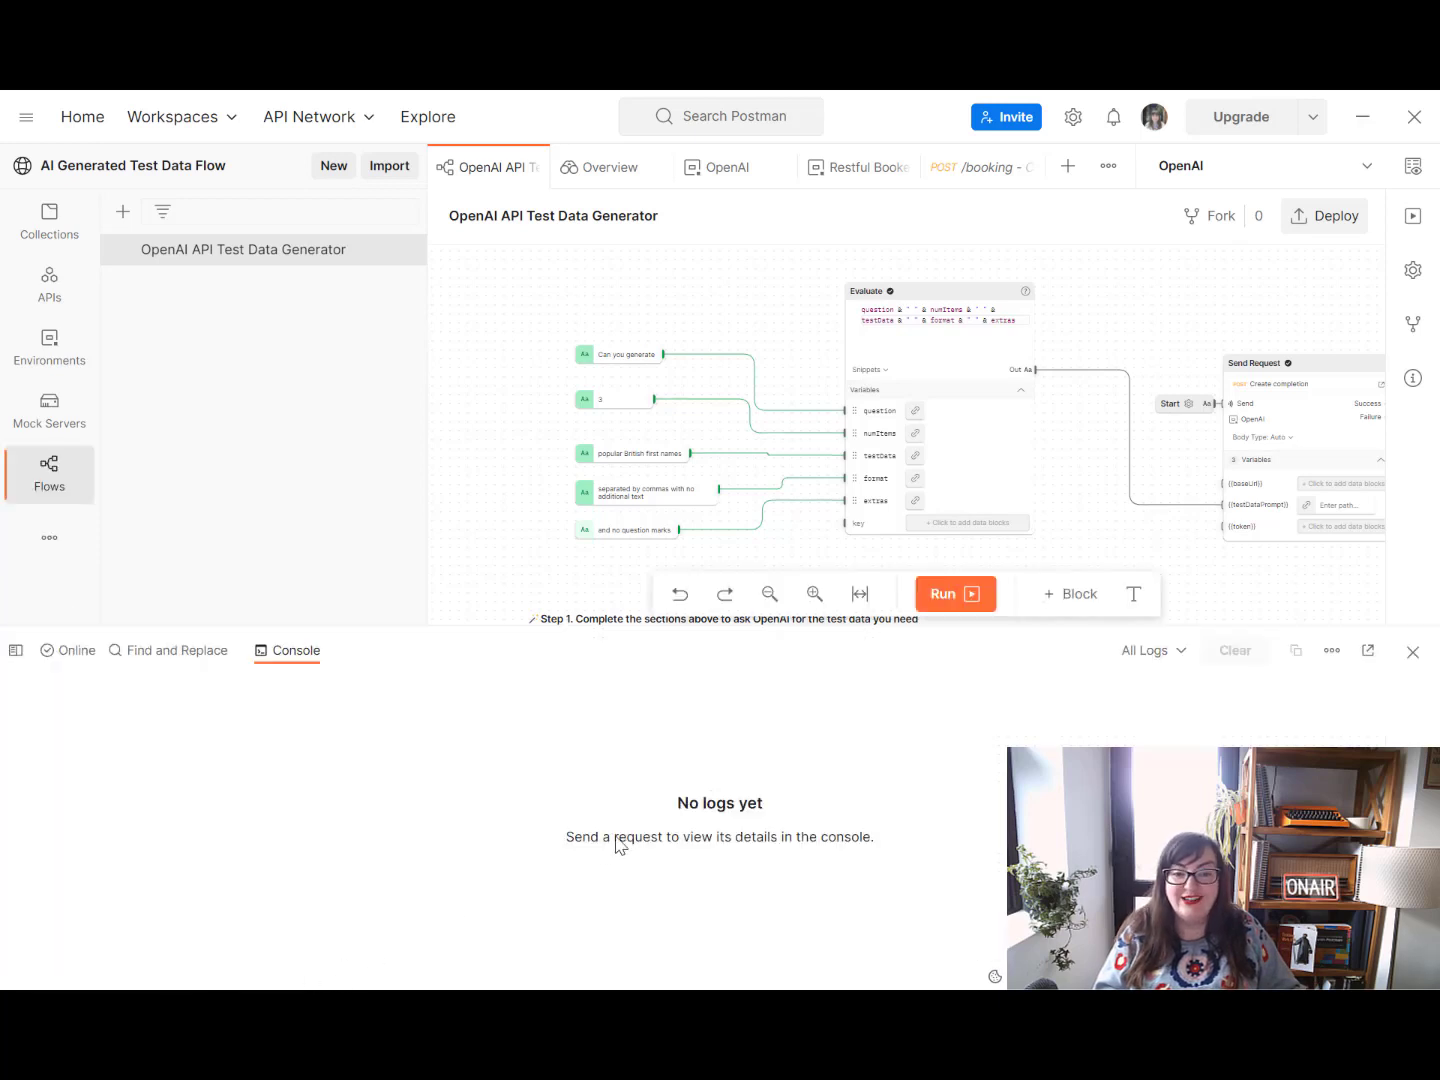
mouse_move(1004, 656)
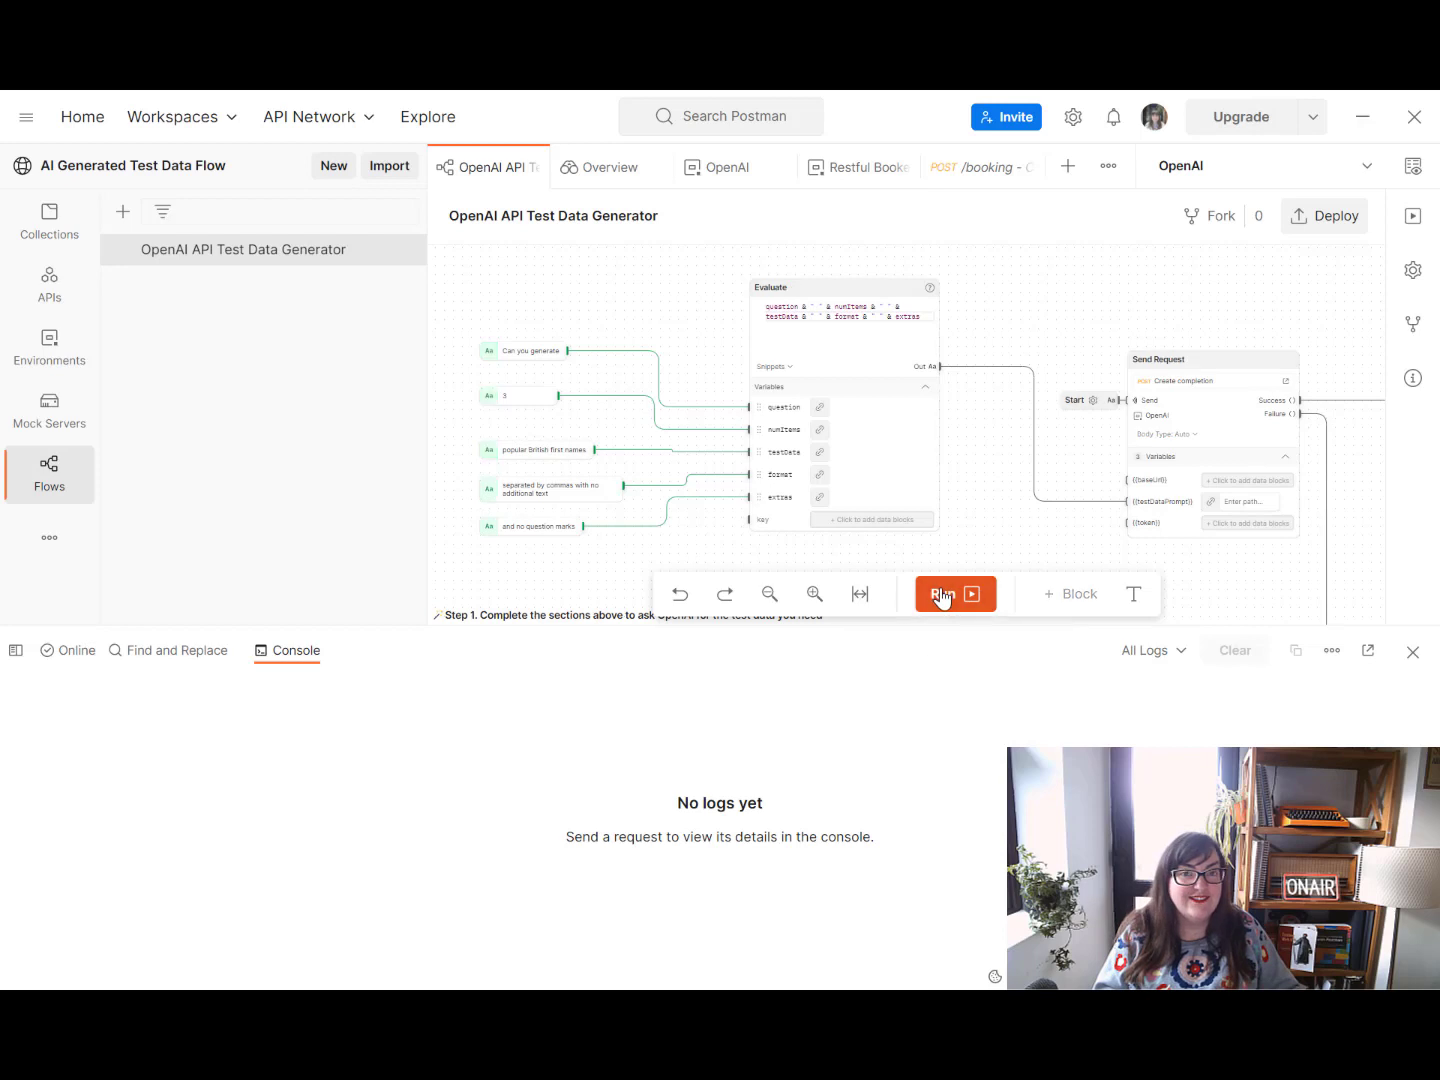
Run the flow and expand the OpenAI completion response and the first POST /booking entry showing firstname James
left_click(956, 592)
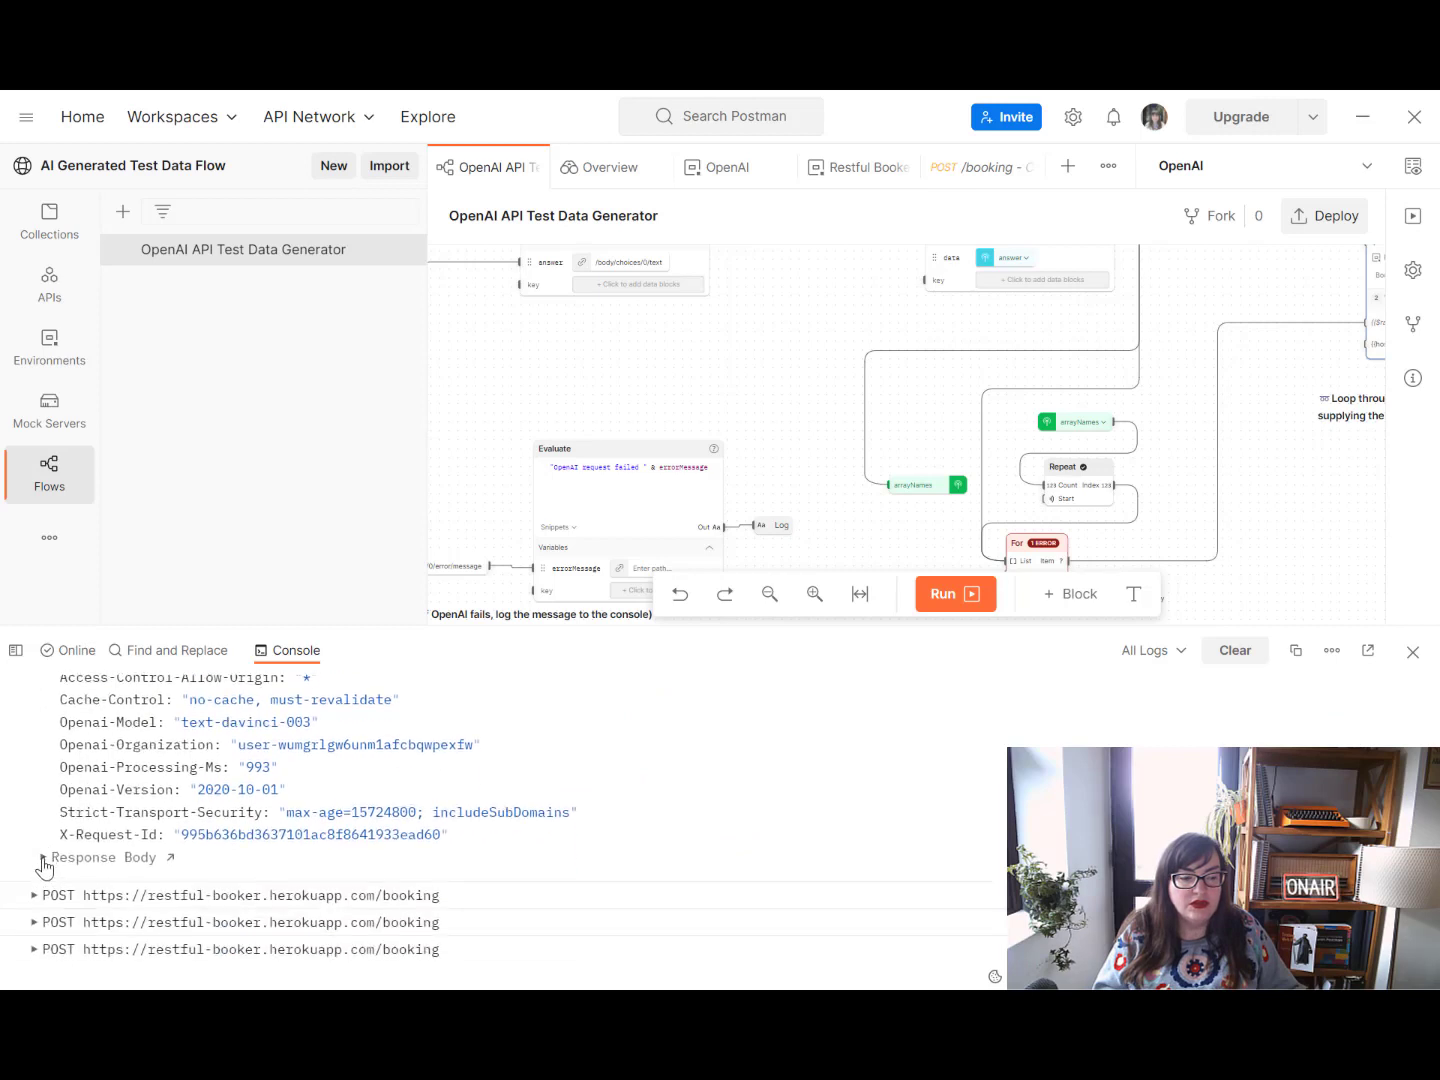
left_click(44, 856)
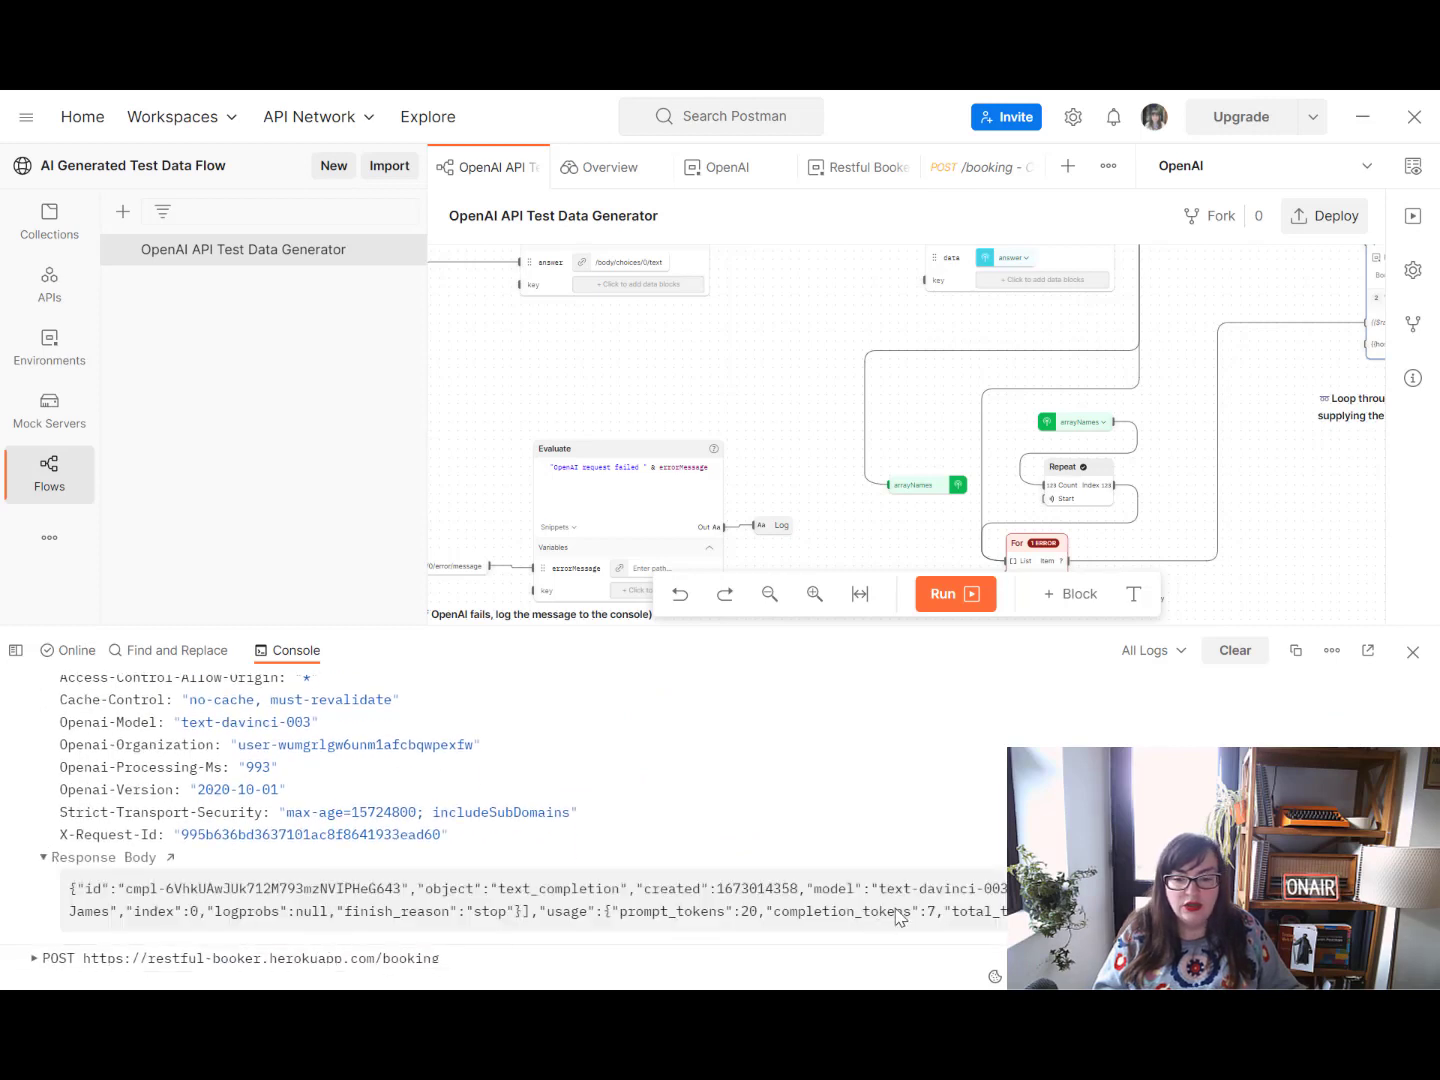
mouse_move(248, 930)
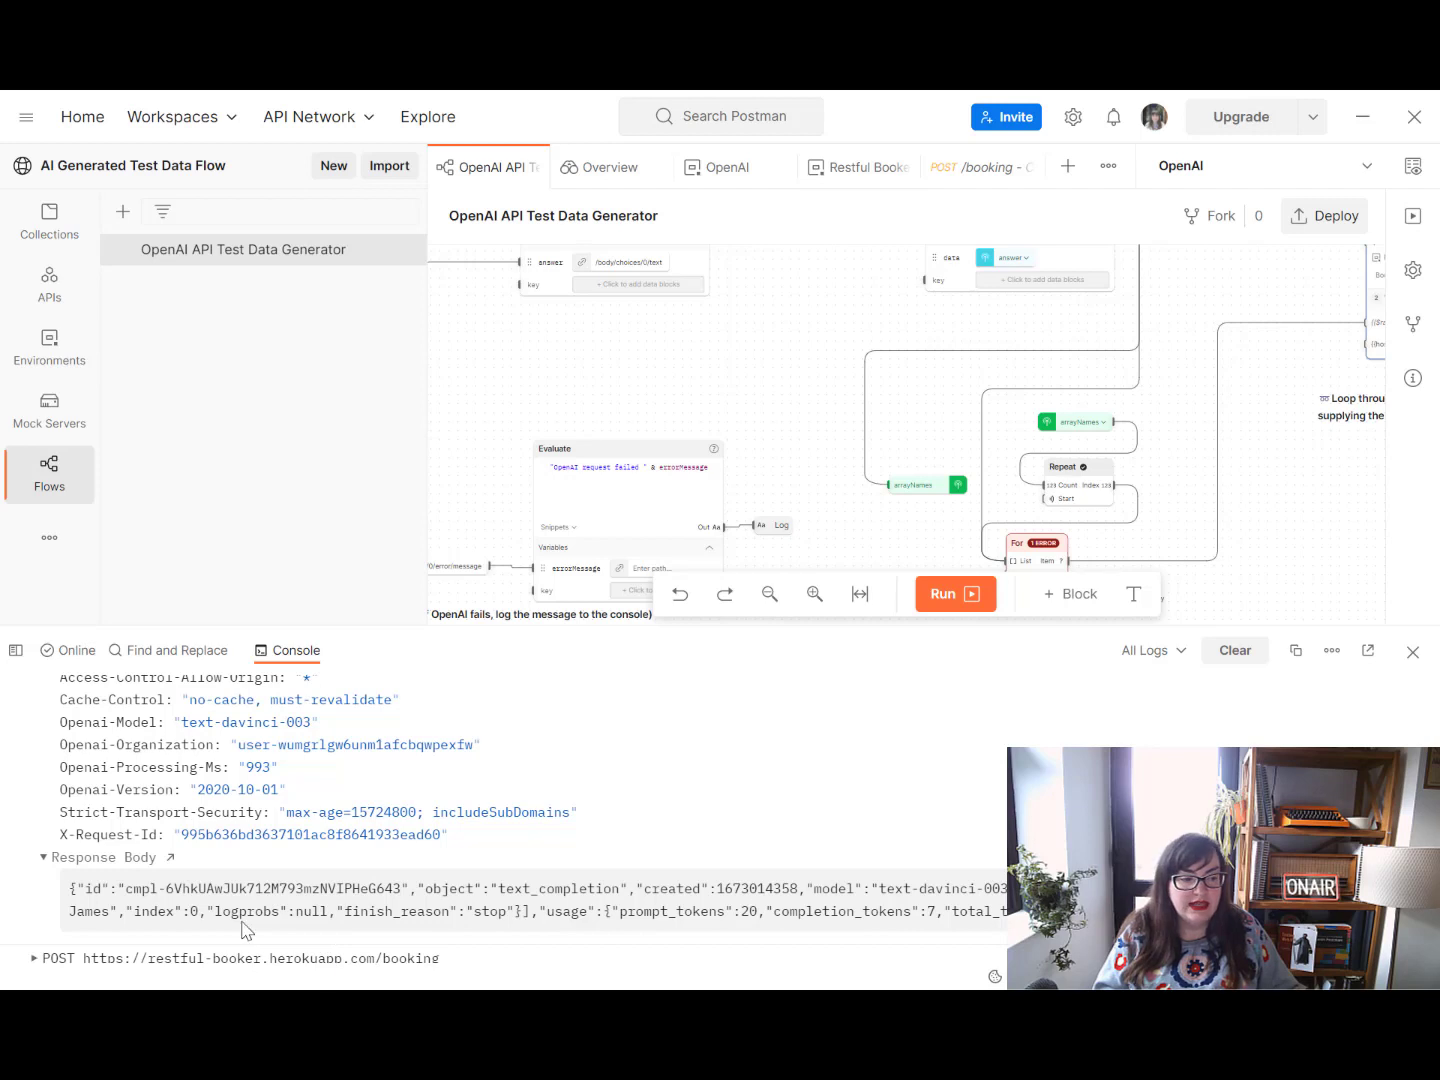
mouse_move(650, 808)
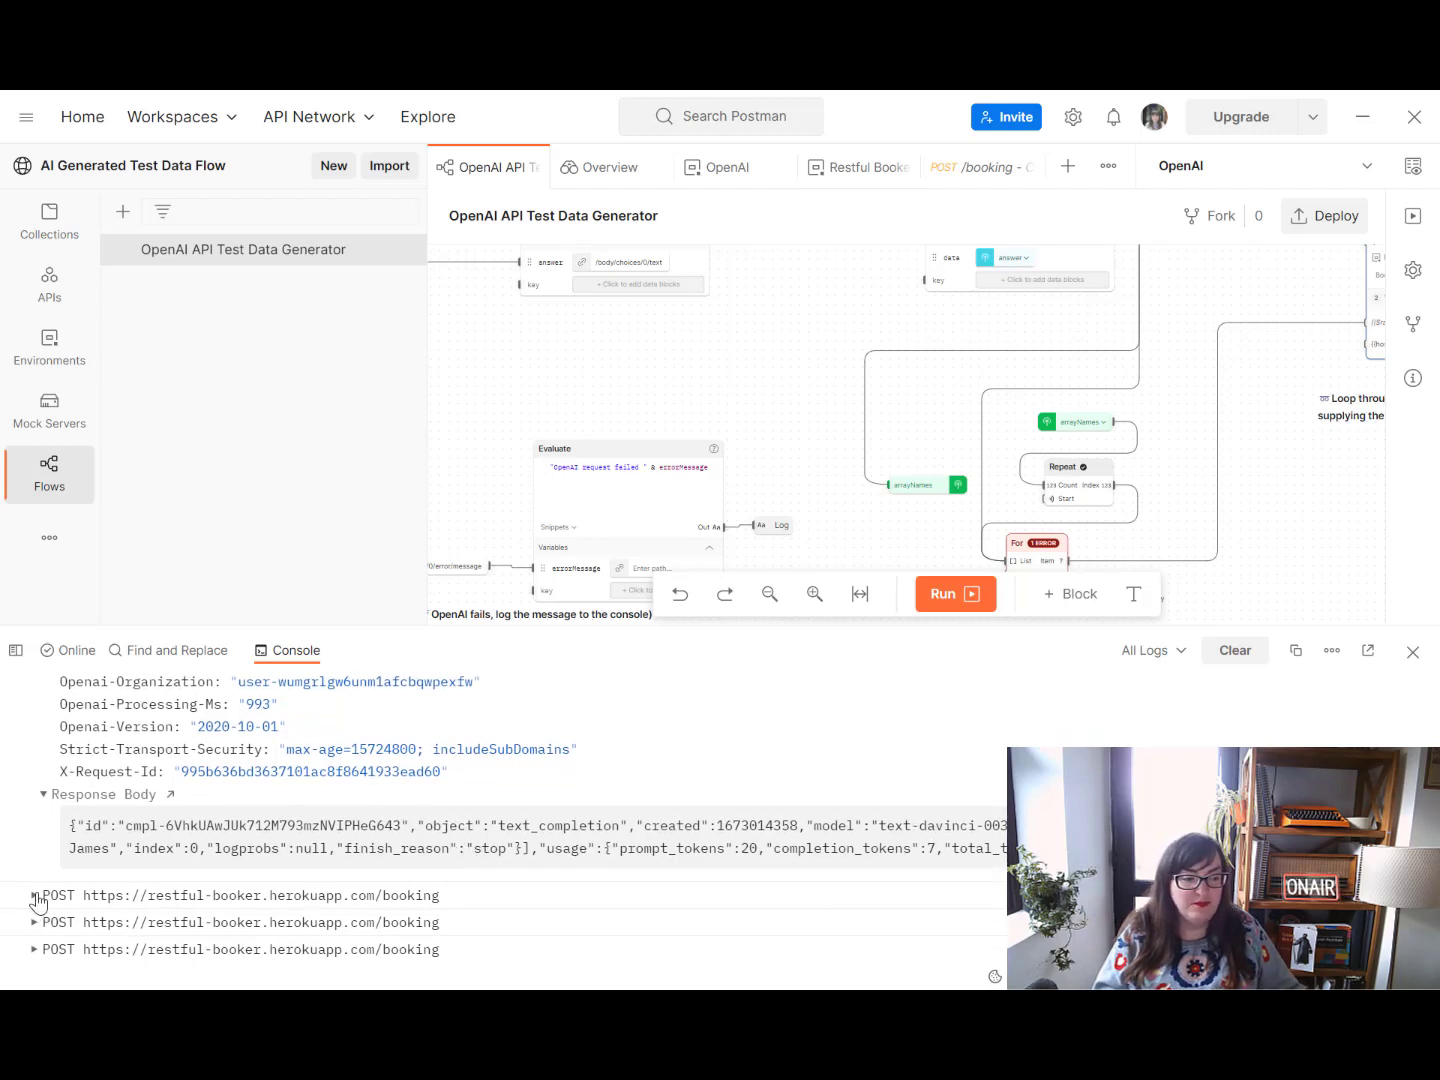
left_click(40, 896)
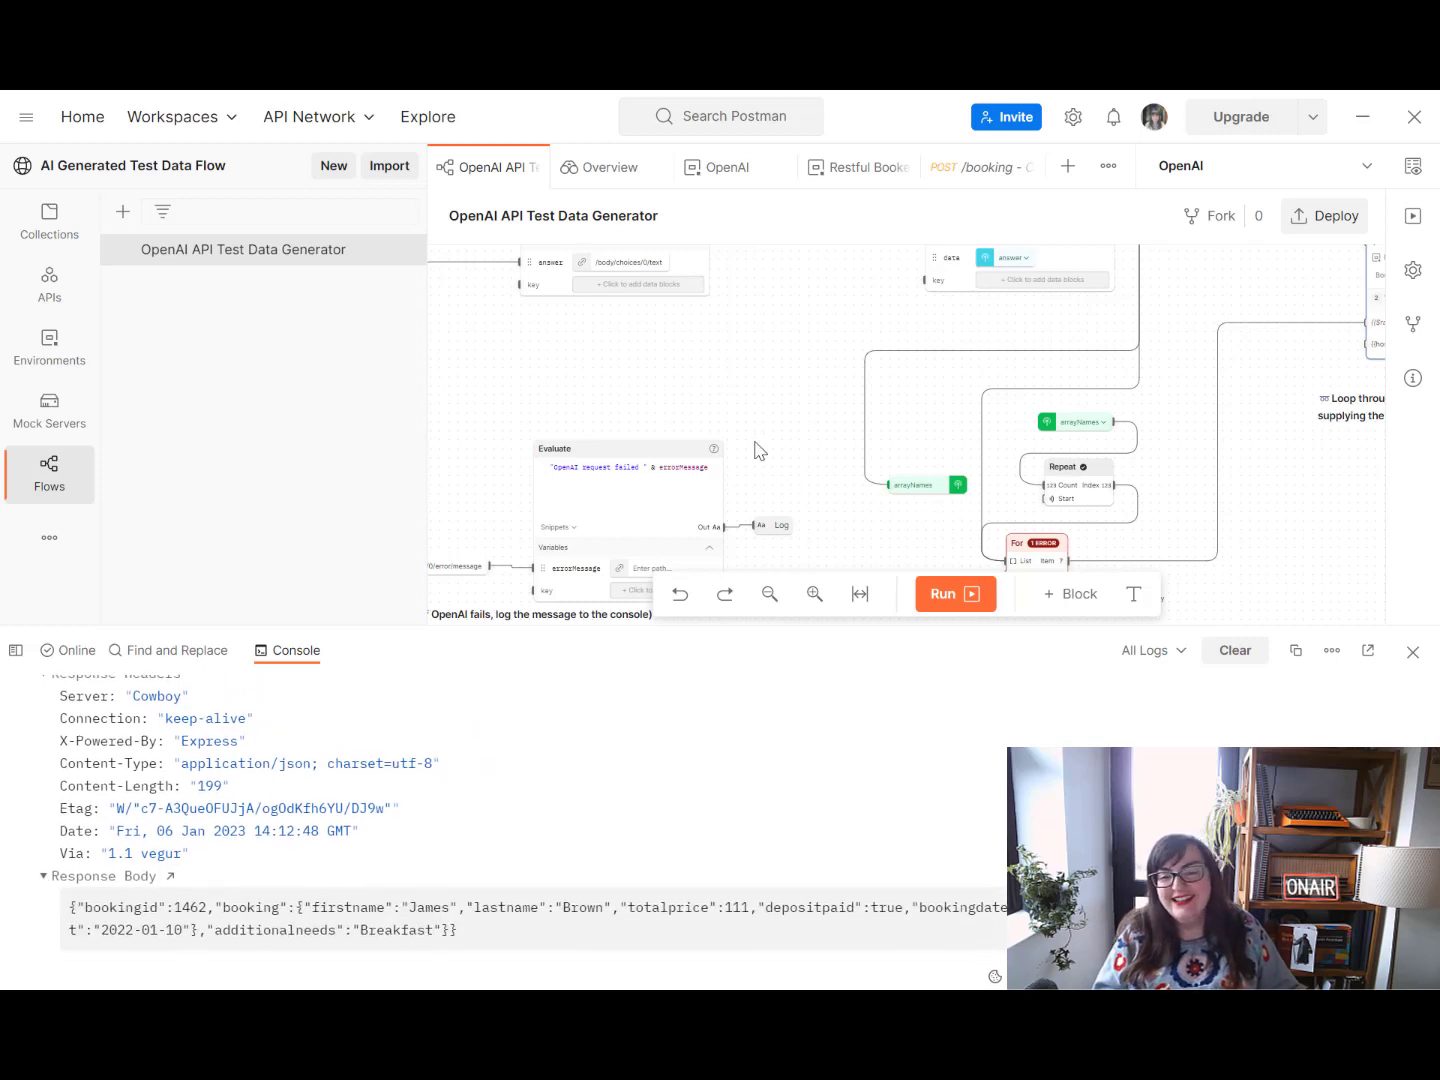
mouse_move(1404, 524)
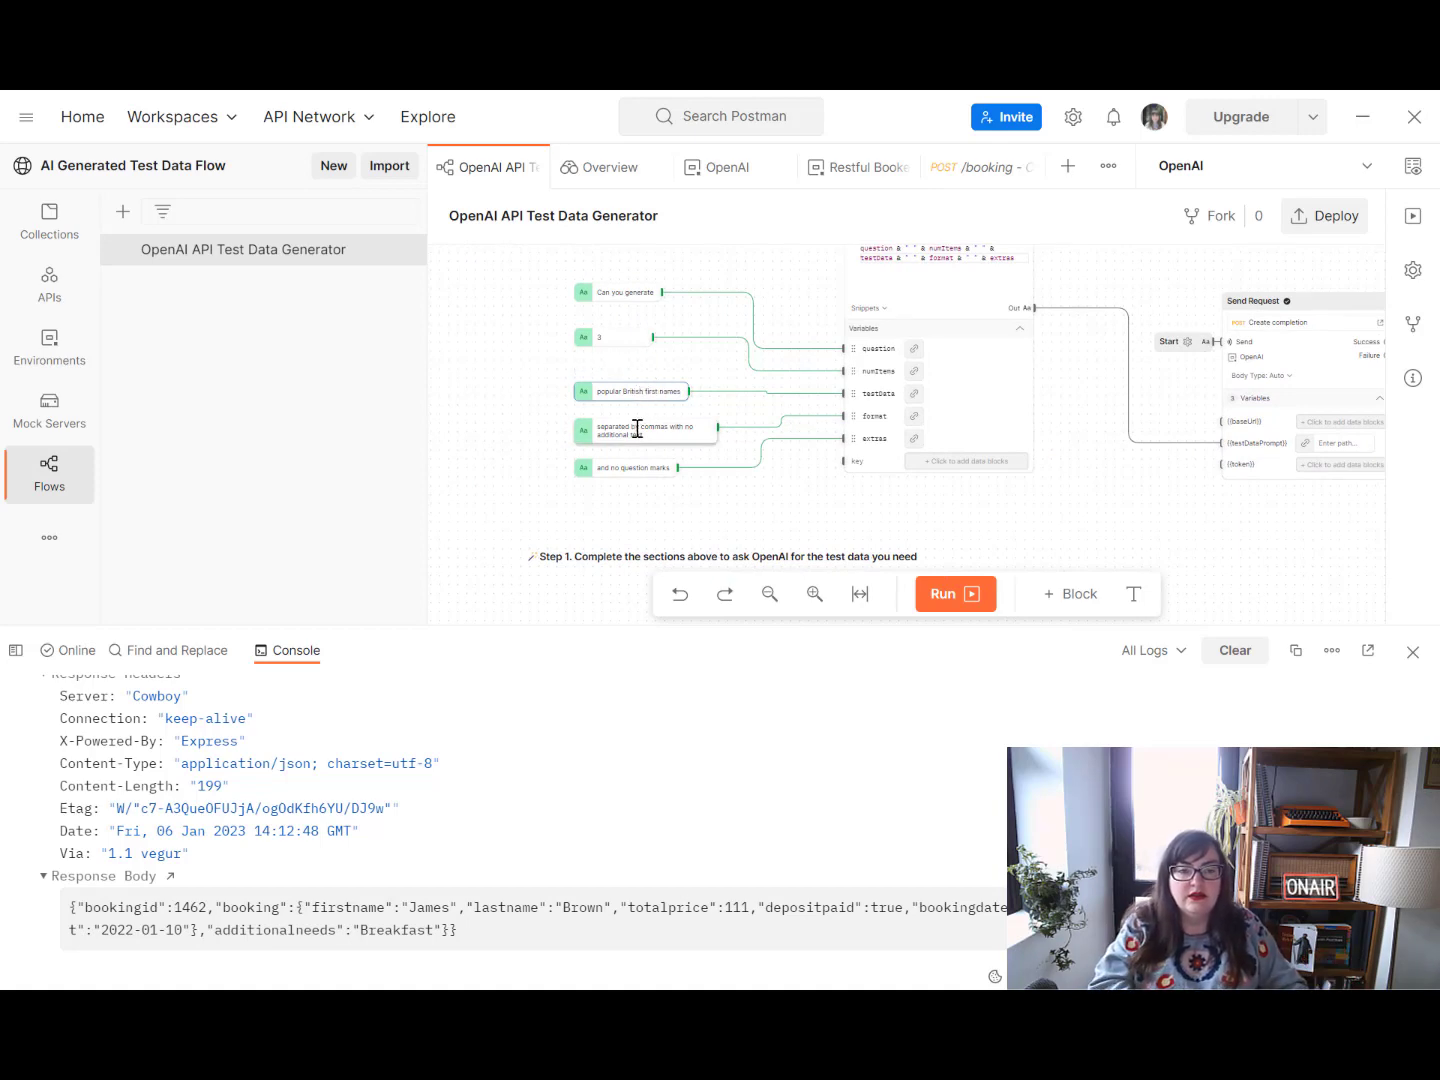
Change the prompt to ask for girls' first names, rerun the flow and highlight firstname Emily
type("girls")
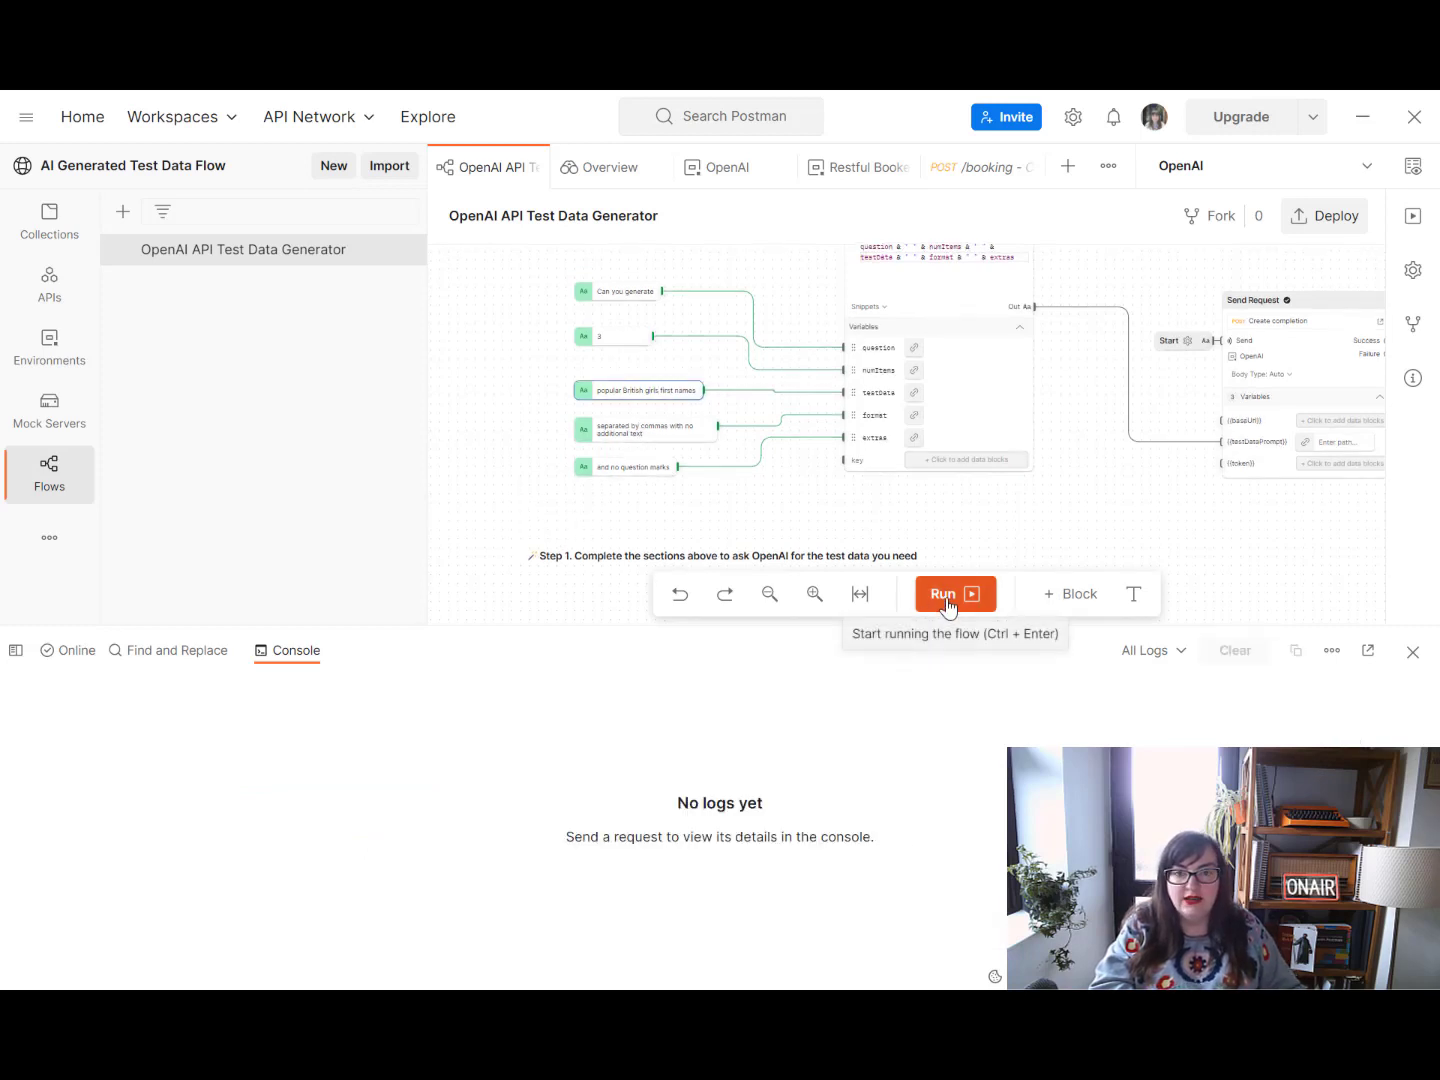
left_click(952, 592)
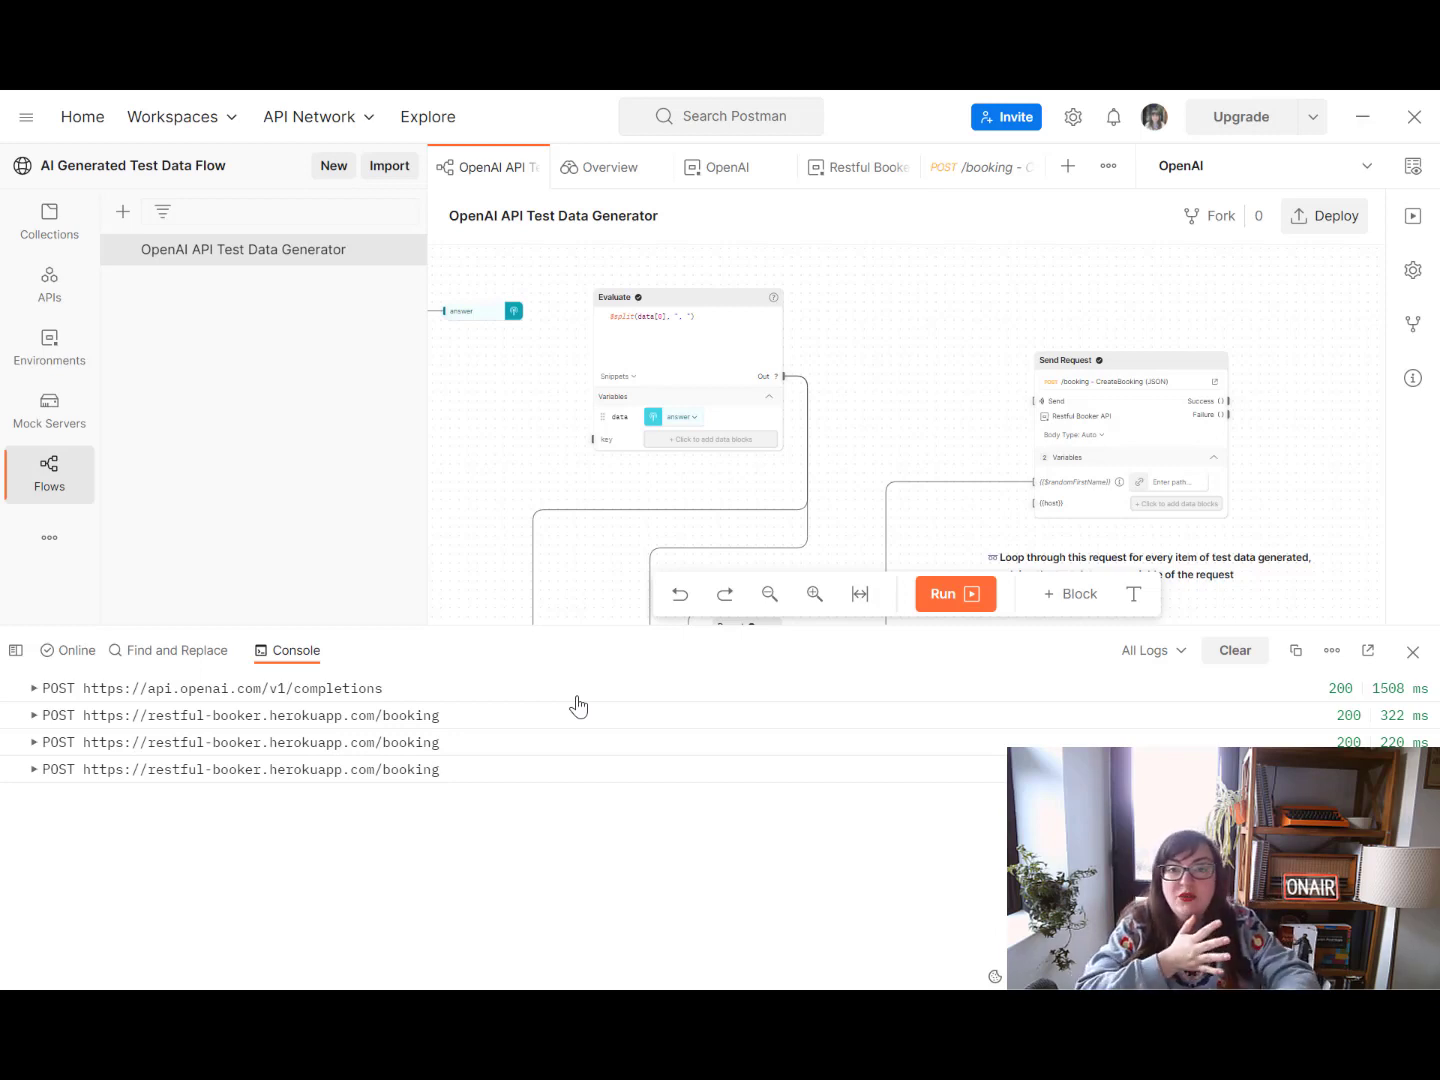
mouse_move(58, 738)
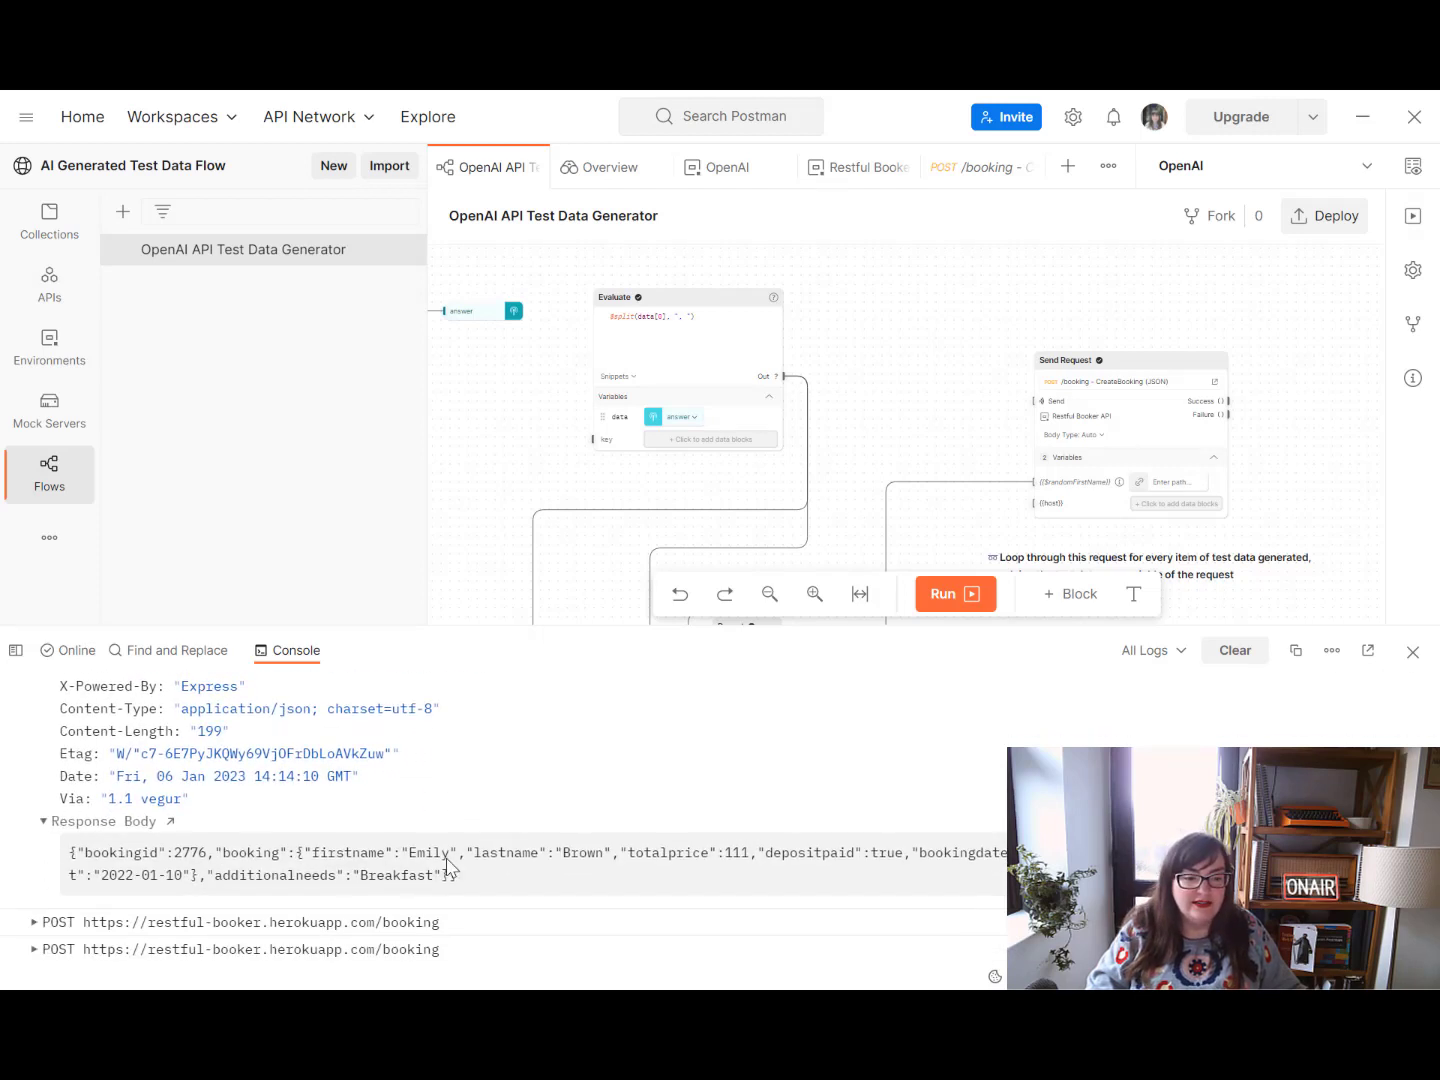
double_click(428, 852)
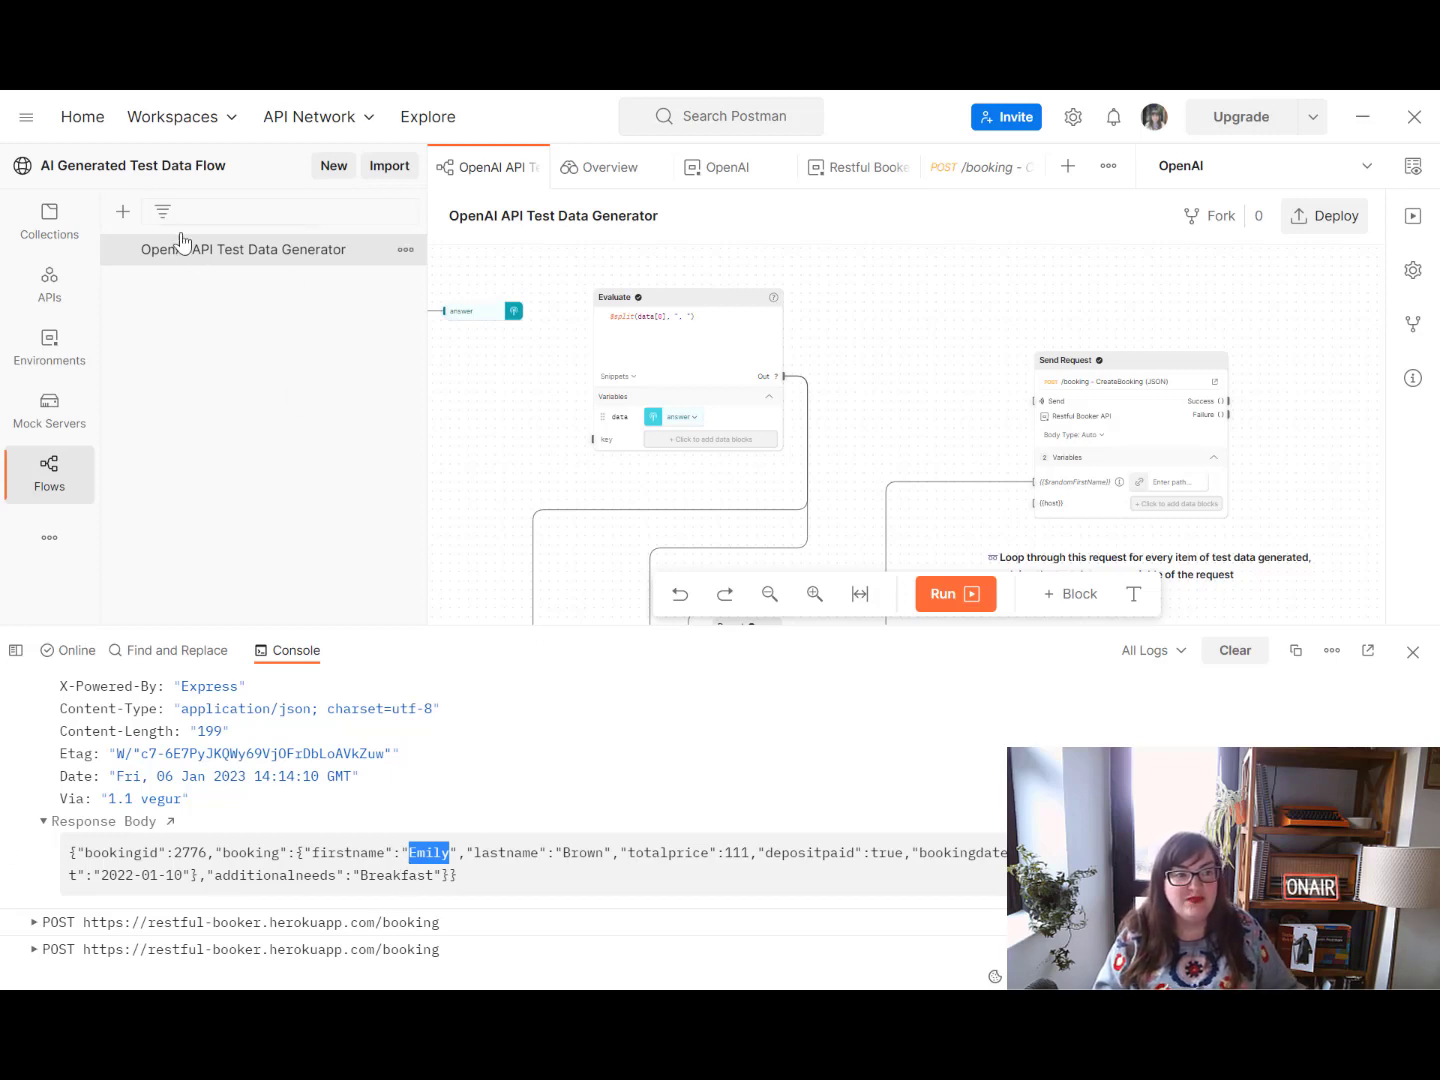
mouse_move(204, 454)
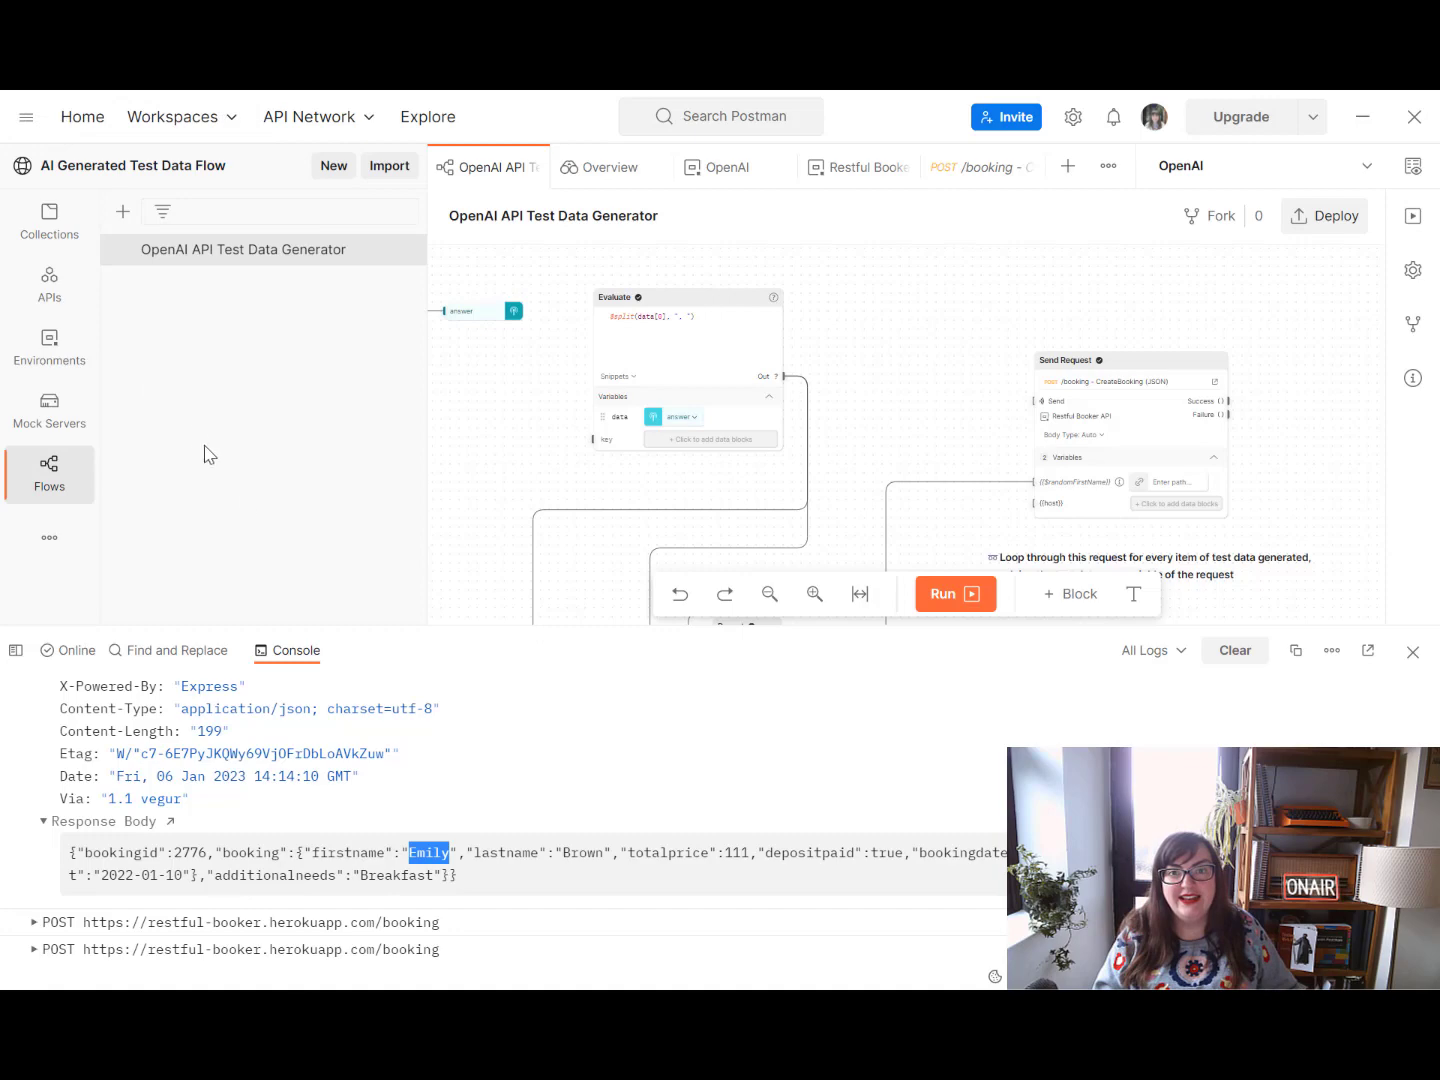